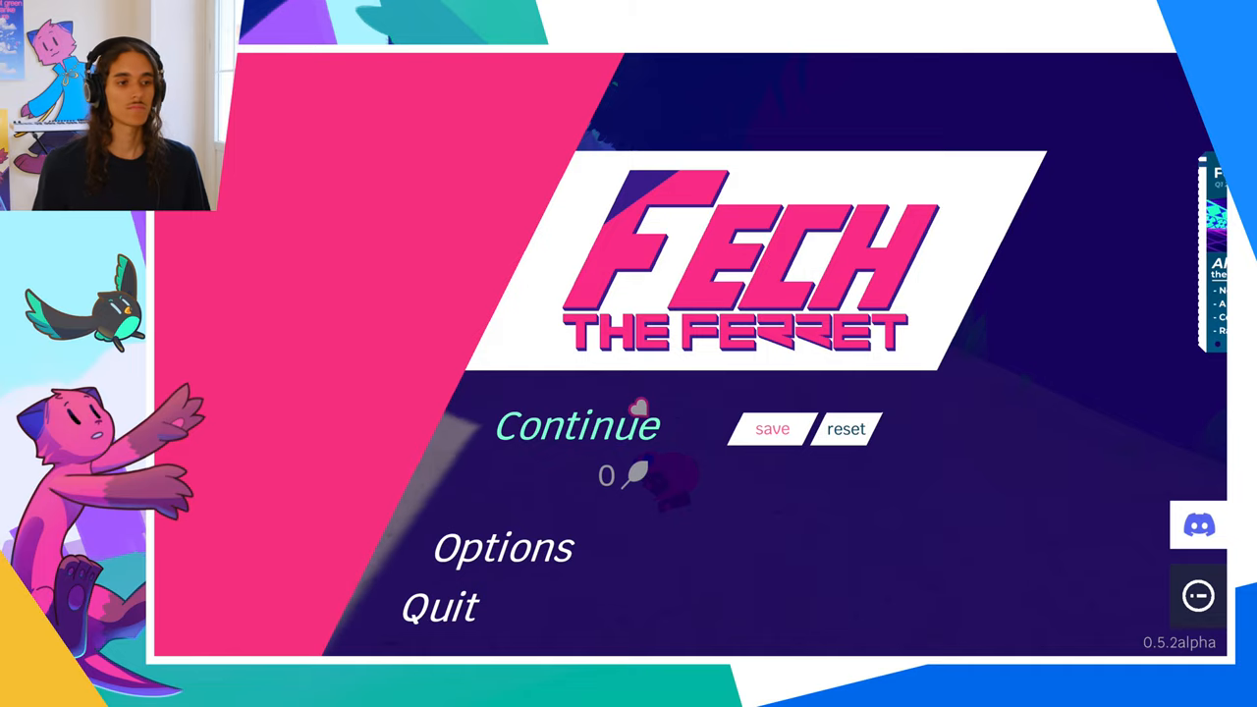
- Continue the saved game from the title screen so the ferret loads into the forest level
{"action": "left_click", "coordinate": [578, 424]}
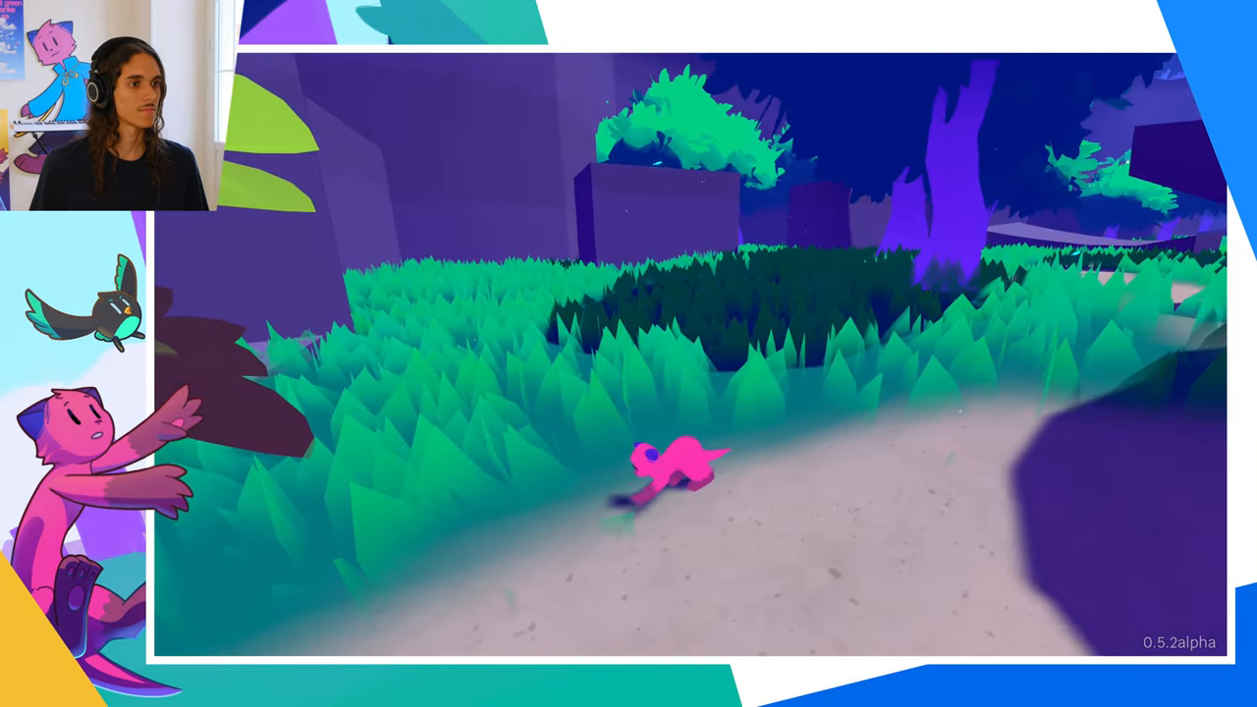
- Run the ferret forward through the tall grass and on into the glowing forest
{"action": "key", "text": "w"}
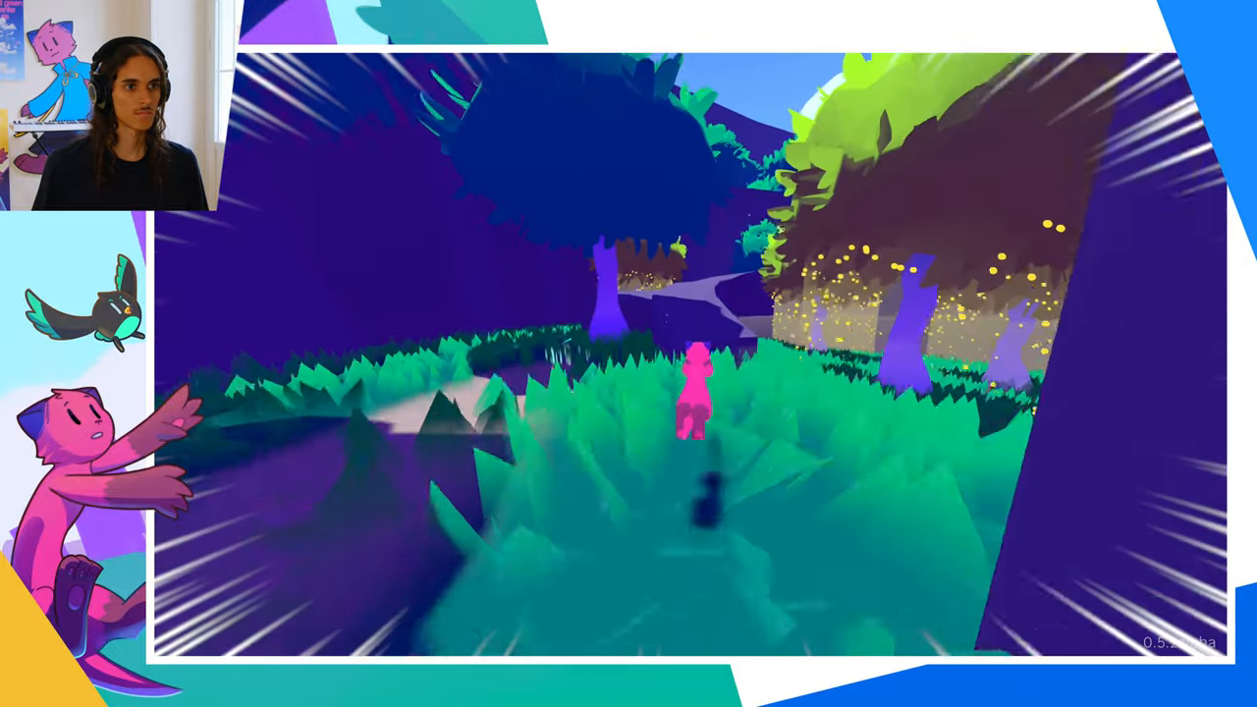
{"action": "key", "text": "w"}
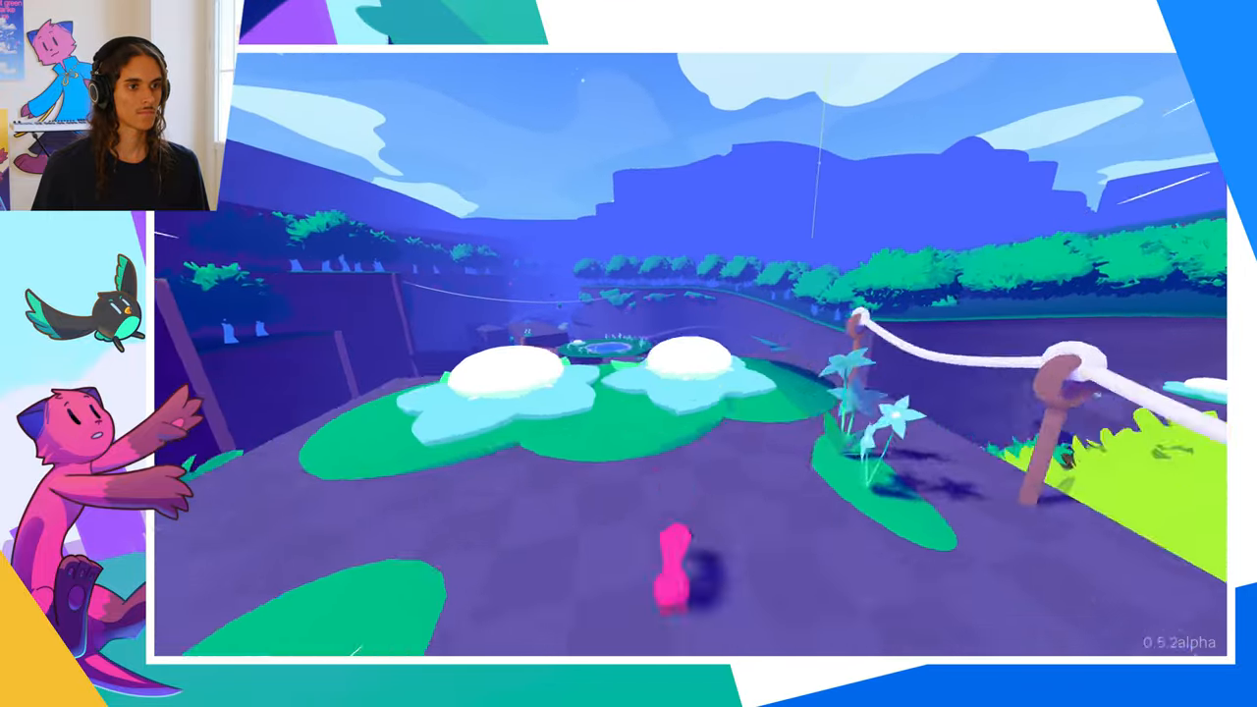
- Move the ferret forward across the open area toward the rope fence and lily pads
{"action": "key", "text": "w"}
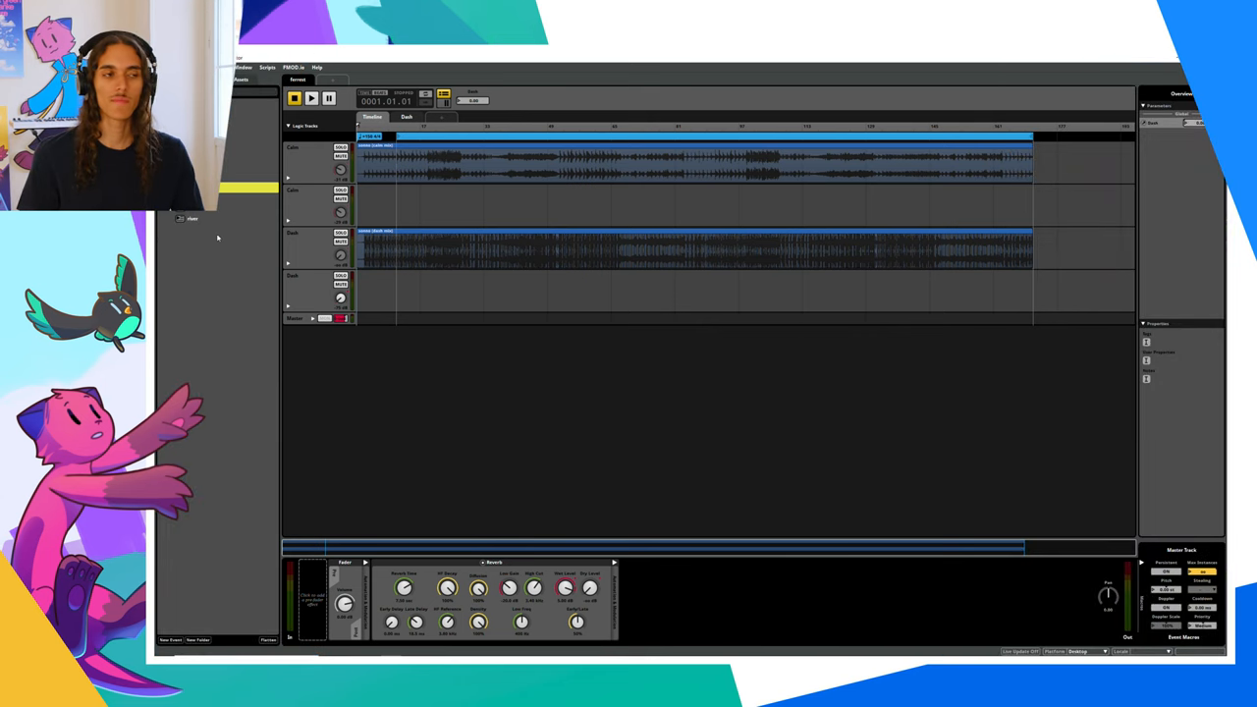
{"action": "mouse_move", "coordinate": [310, 99]}
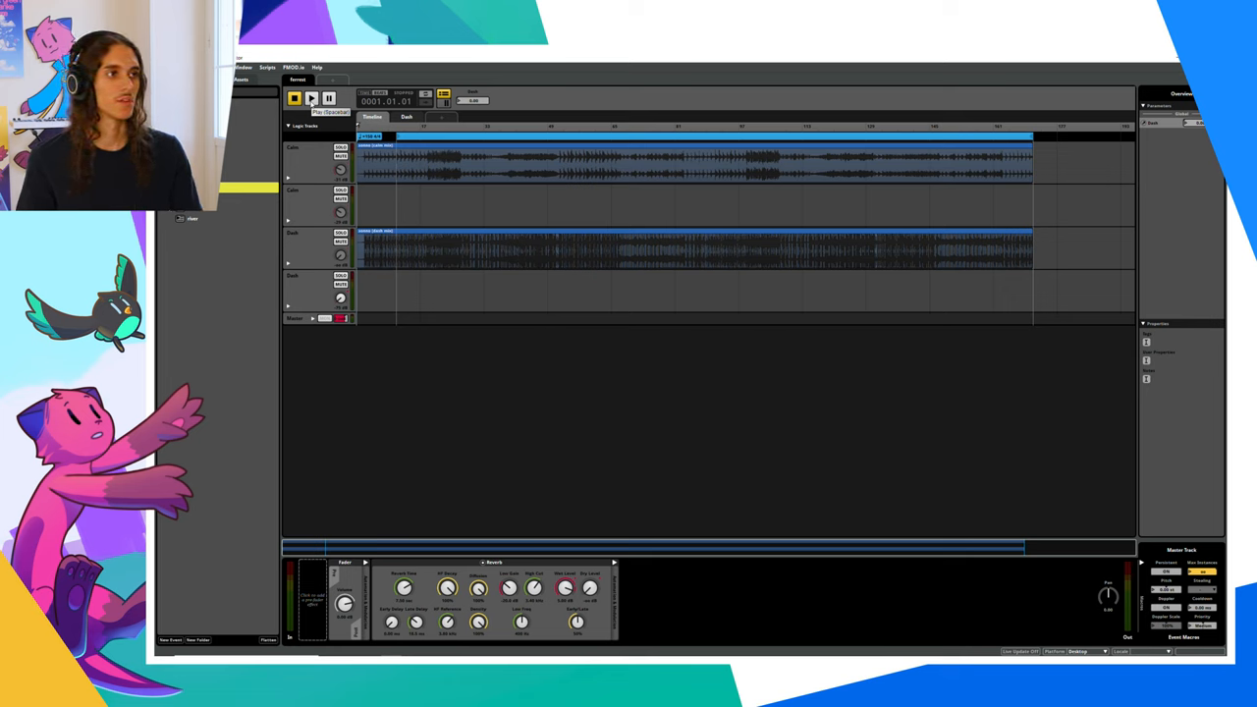
- Start playback of the session so the recorded tracks run through the reverb
{"action": "left_click", "coordinate": [311, 98]}
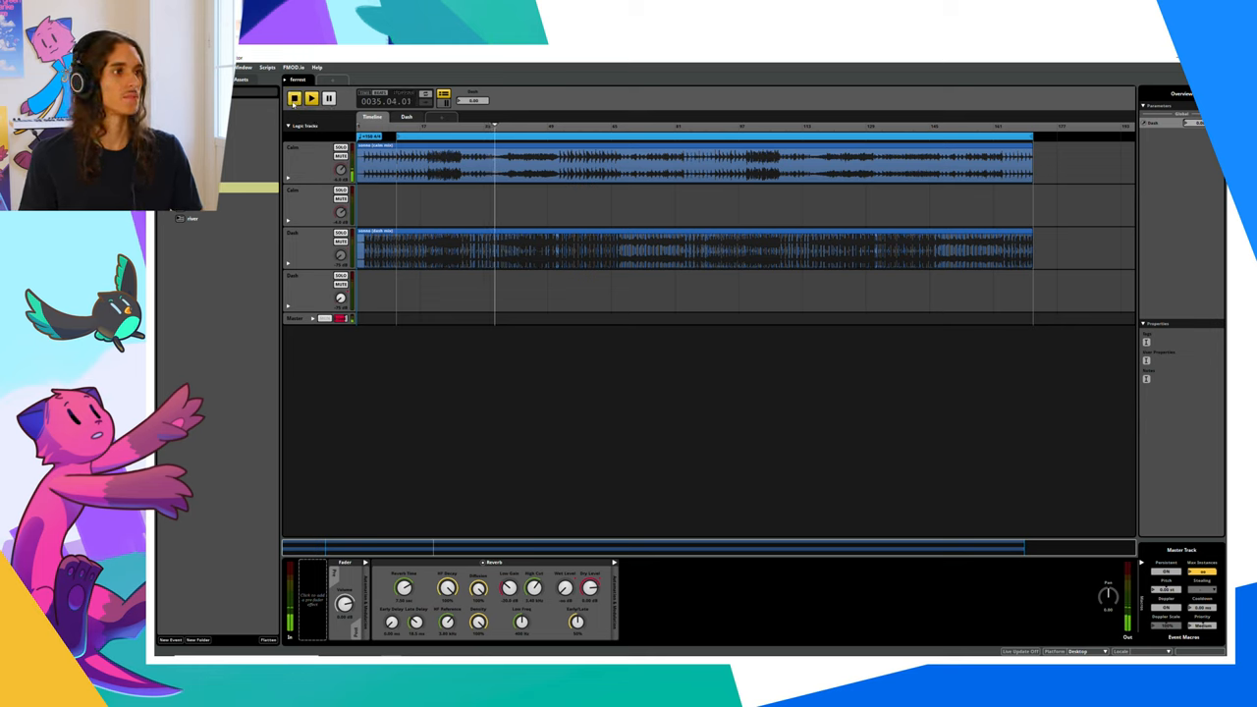
{"action": "left_click", "coordinate": [311, 98]}
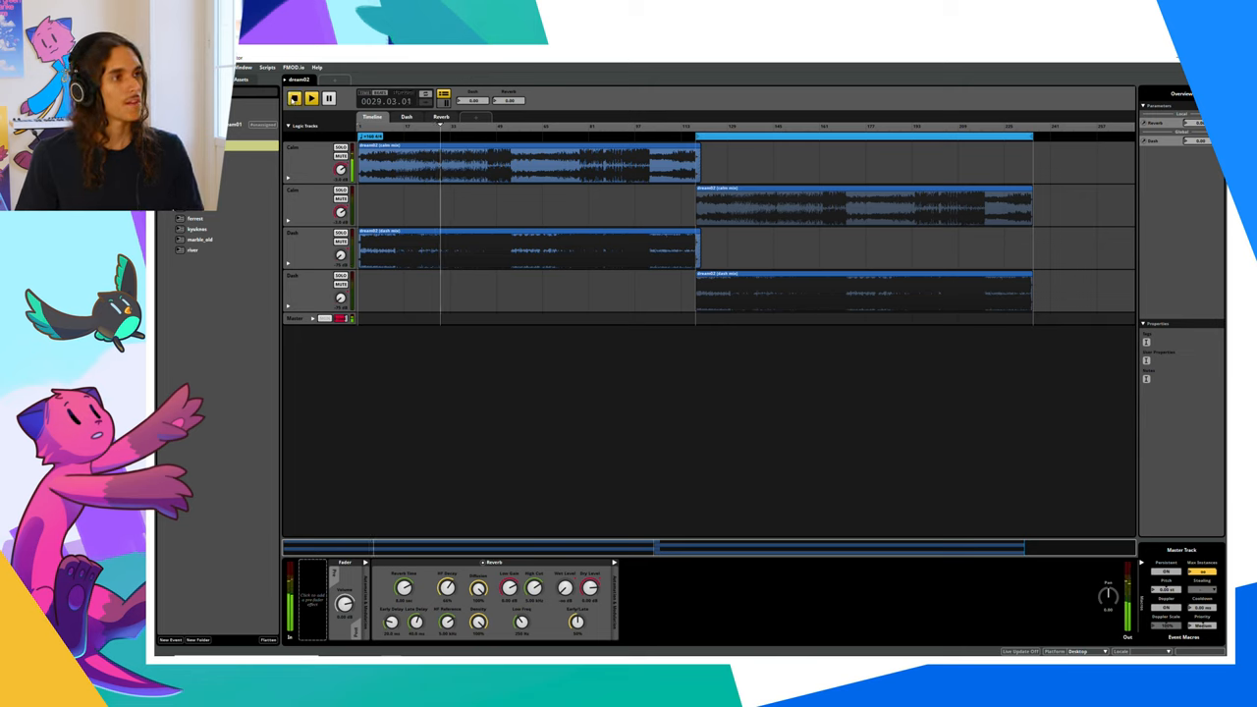
- Play the single-track event, then switch to the event with two overlapping audio tracks
{"action": "left_click", "coordinate": [310, 98]}
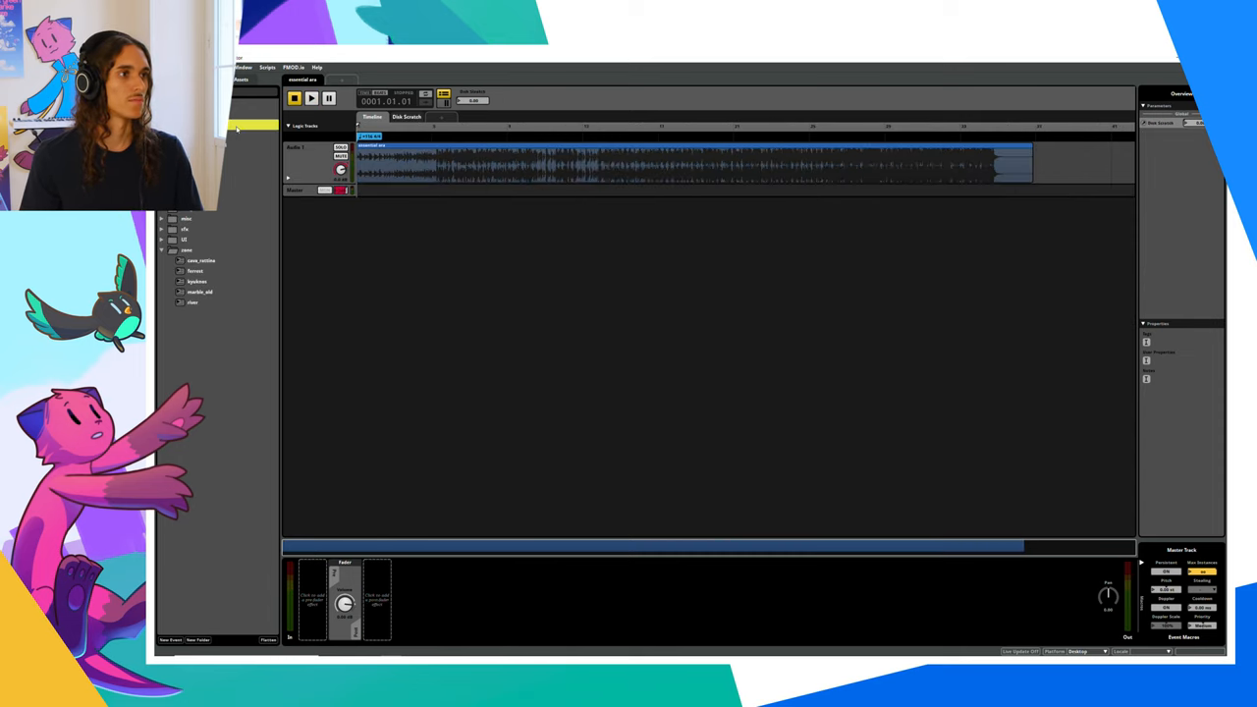
{"action": "left_click", "coordinate": [311, 98]}
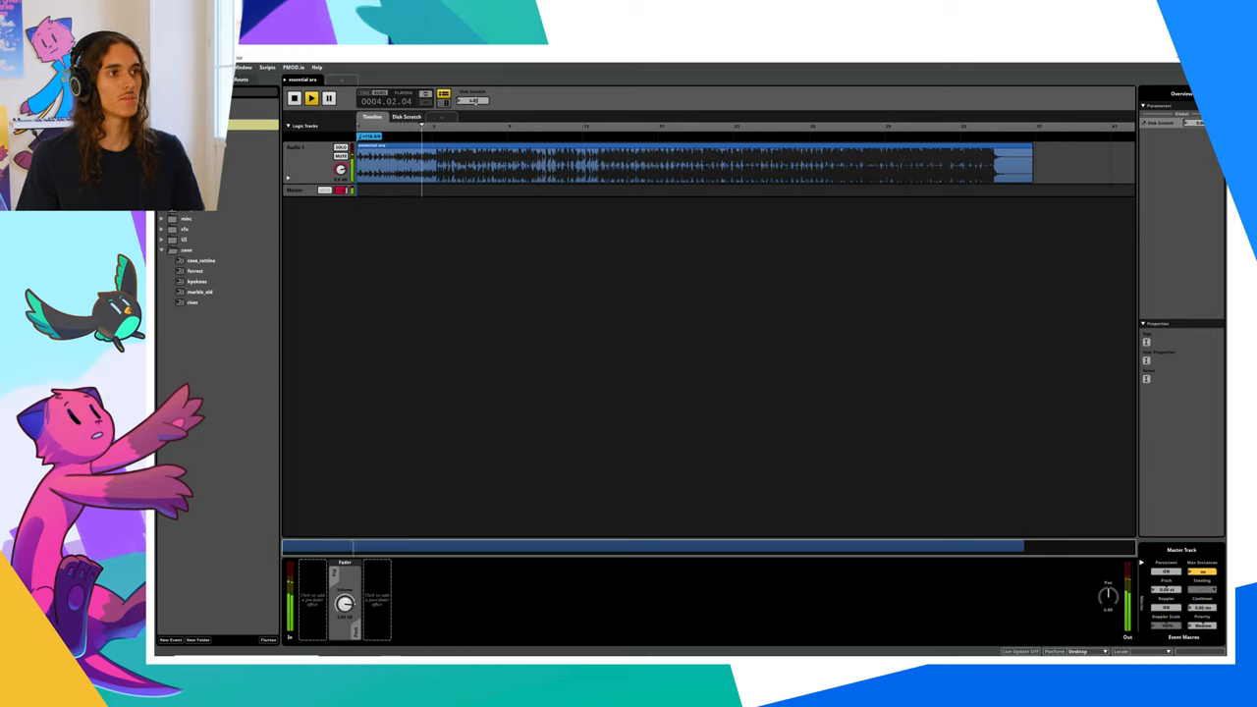
{"action": "left_click", "coordinate": [310, 98]}
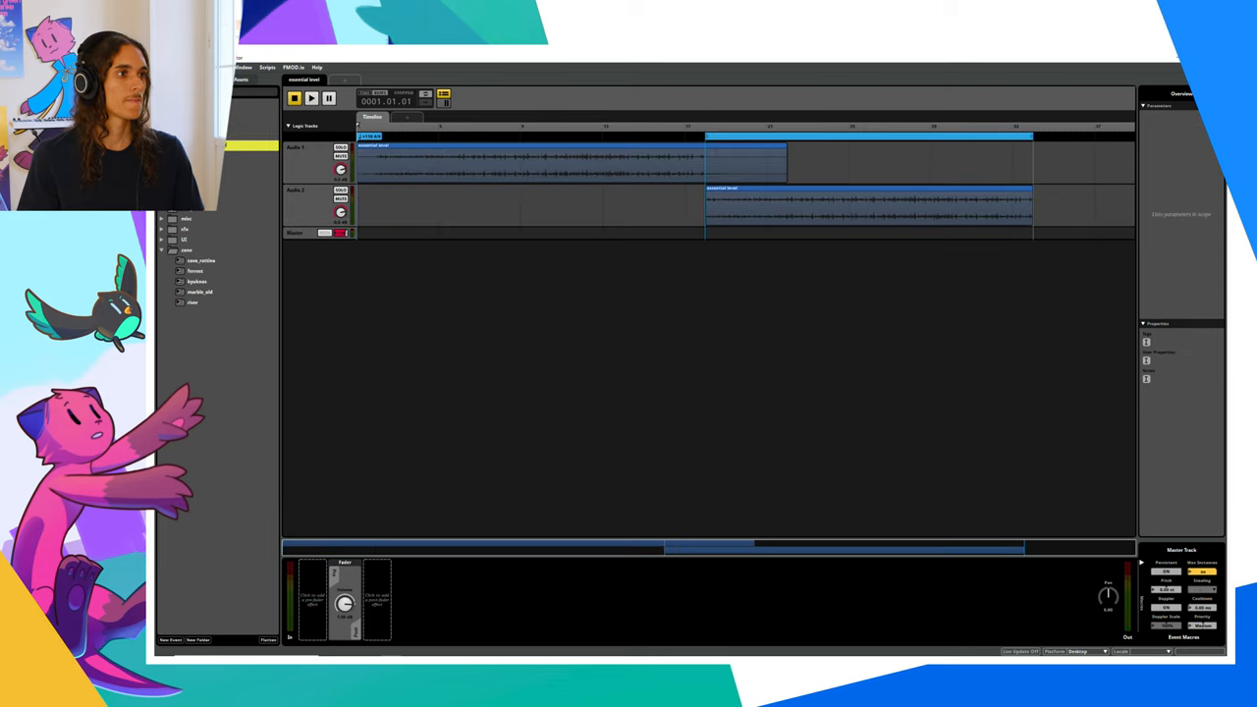
- Expand the events folder and its nested sfx folder to reveal the foliage sound events
{"action": "left_click", "coordinate": [311, 98]}
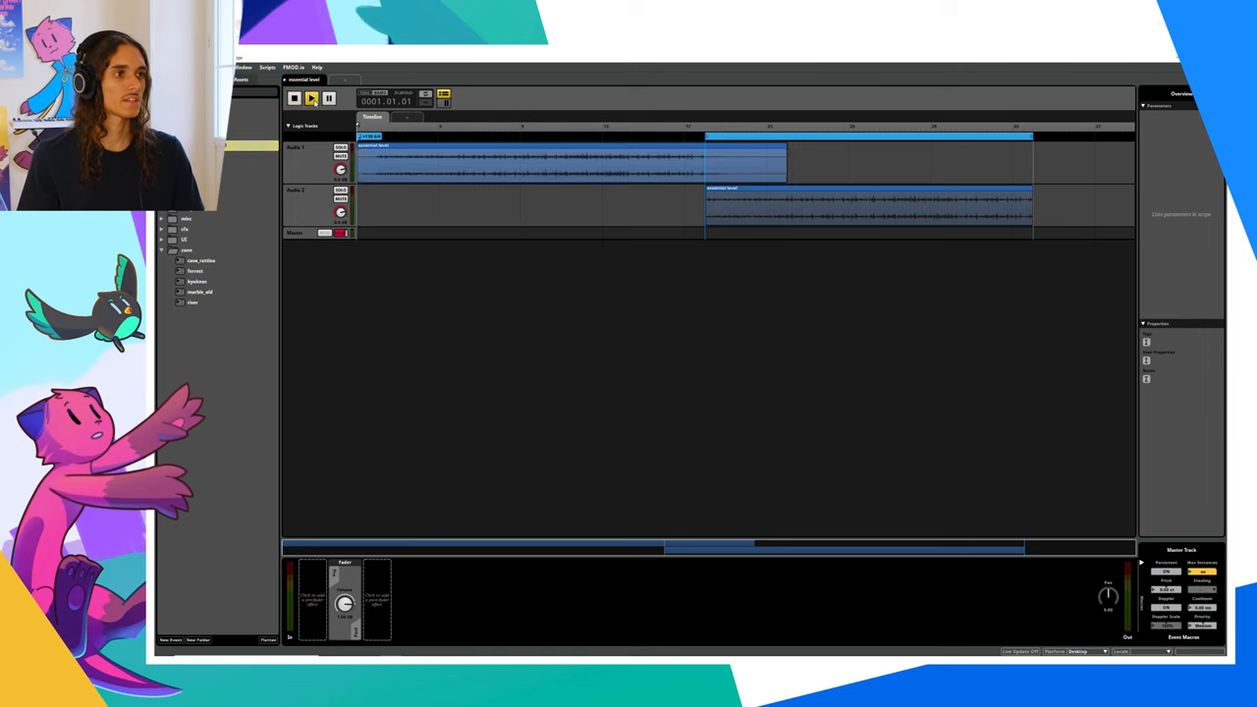
{"action": "left_click", "coordinate": [310, 98]}
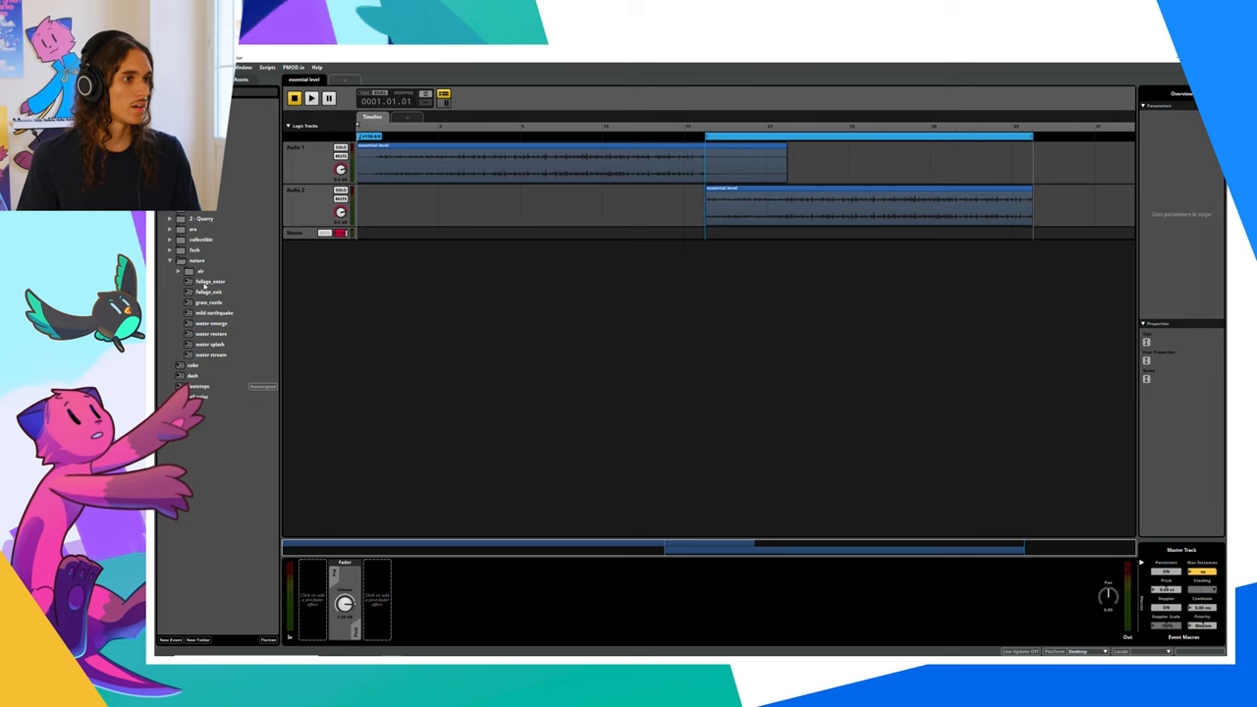
- Open the first foliage event, play it briefly and stop back at the start
{"action": "double_click", "coordinate": [210, 282]}
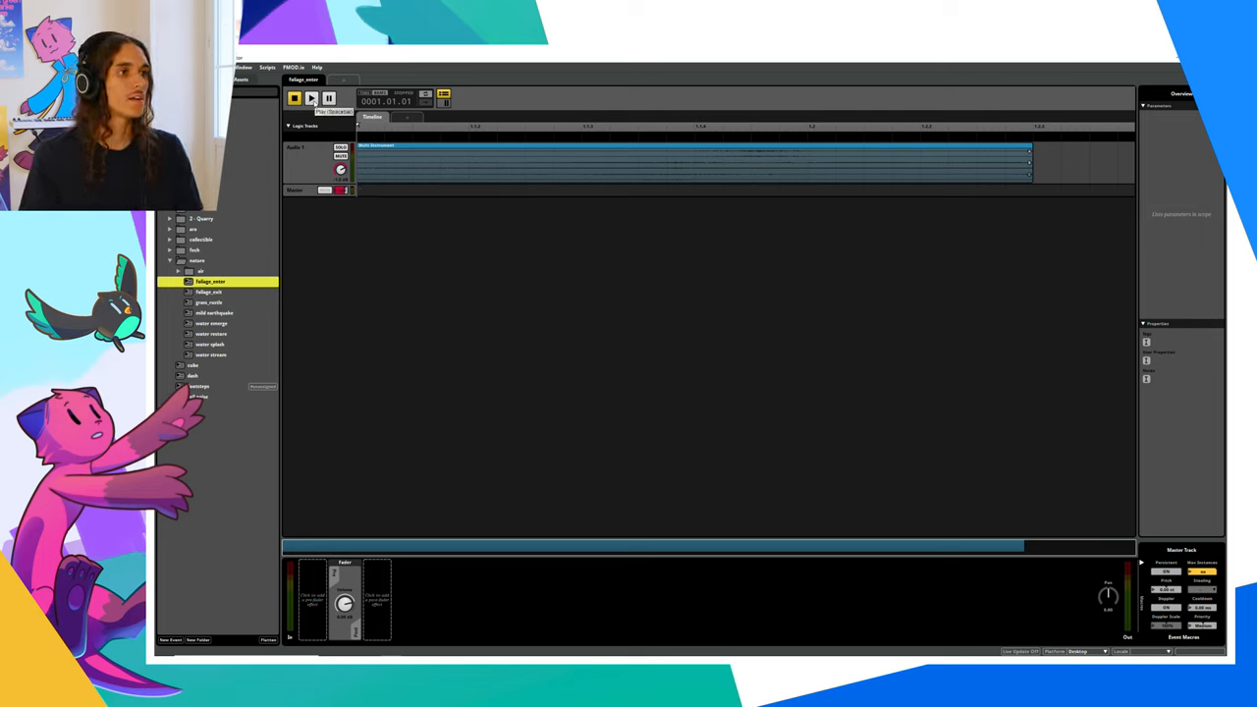
{"action": "left_click", "coordinate": [310, 98]}
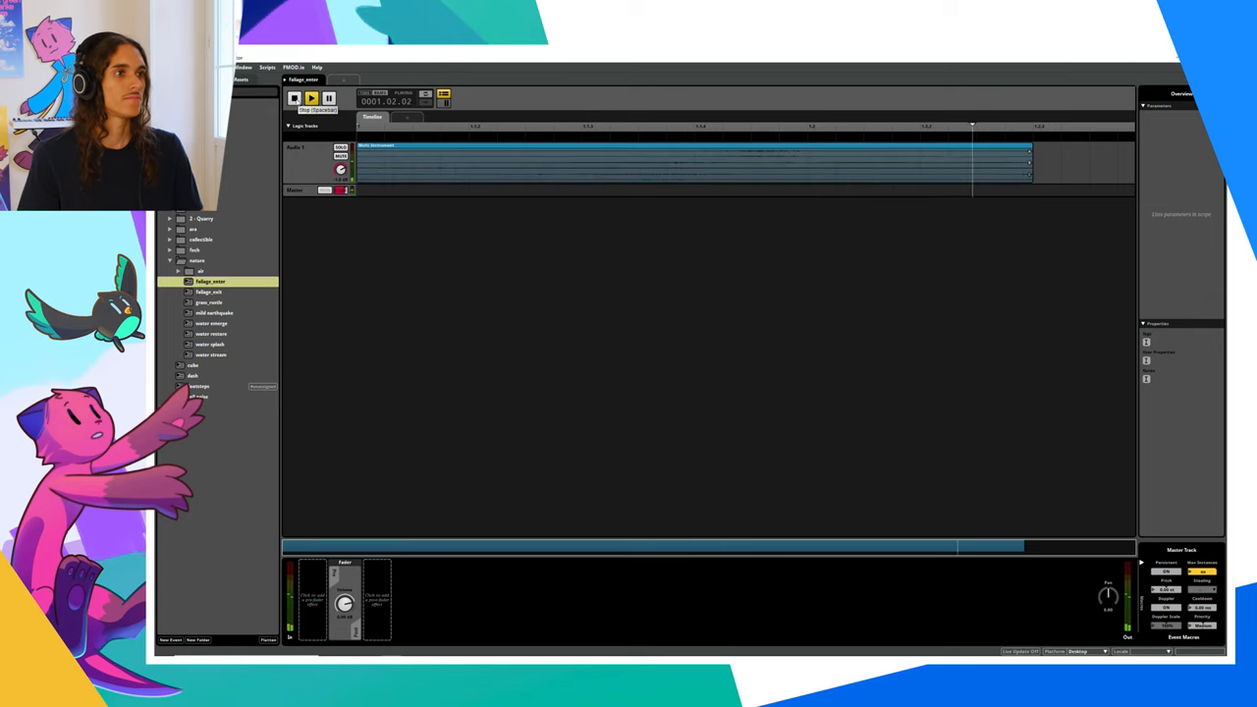
{"action": "left_click", "coordinate": [294, 98]}
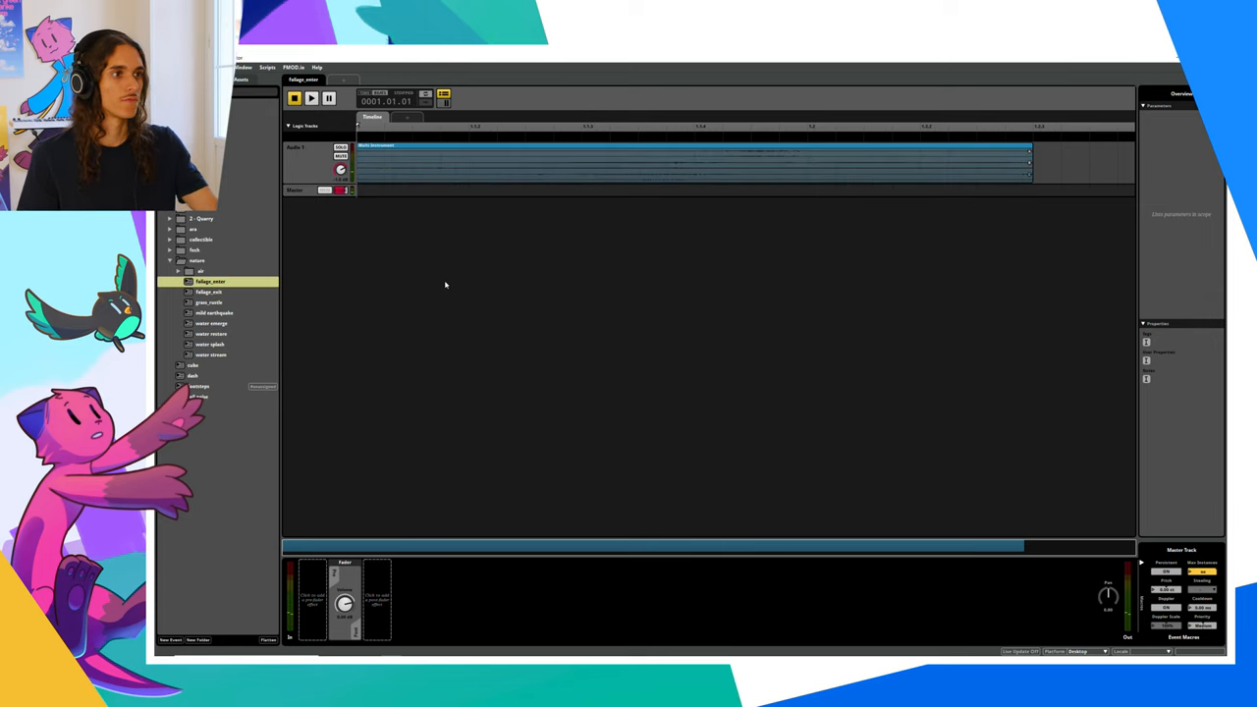
{"action": "mouse_move", "coordinate": [467, 273]}
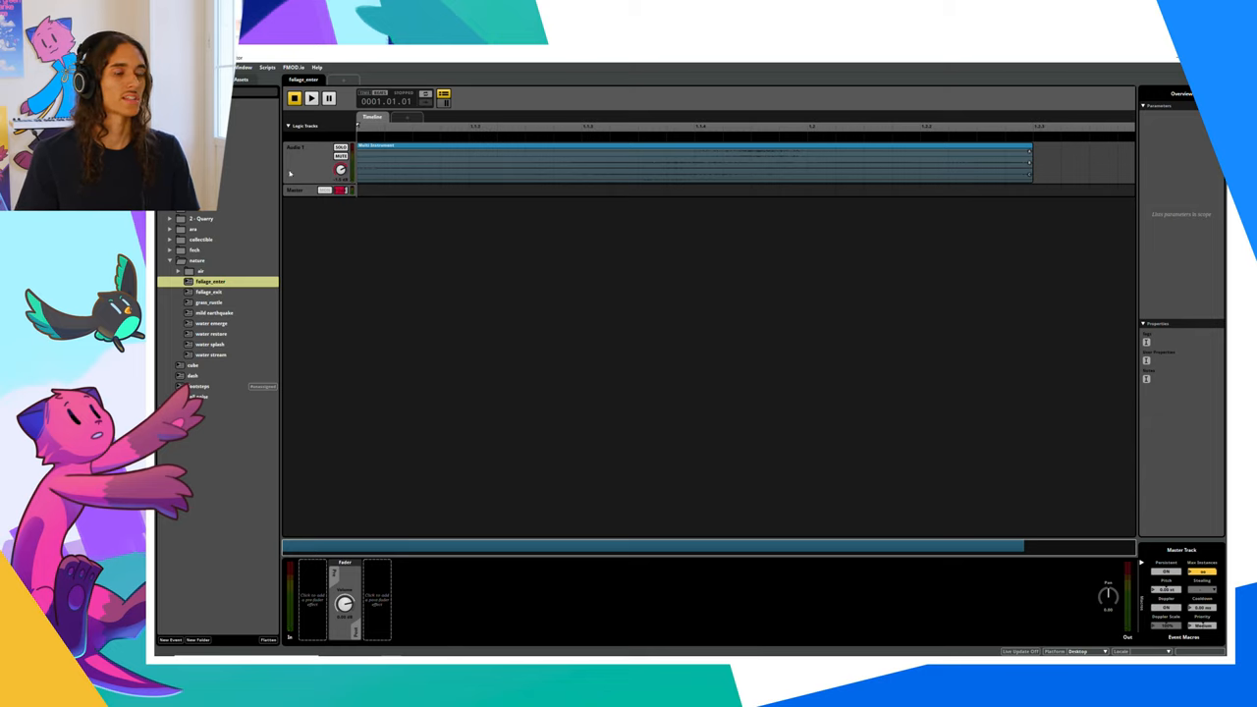
- Select the next foliage event in the browser to show its audio track in the editor
{"action": "left_click", "coordinate": [208, 291]}
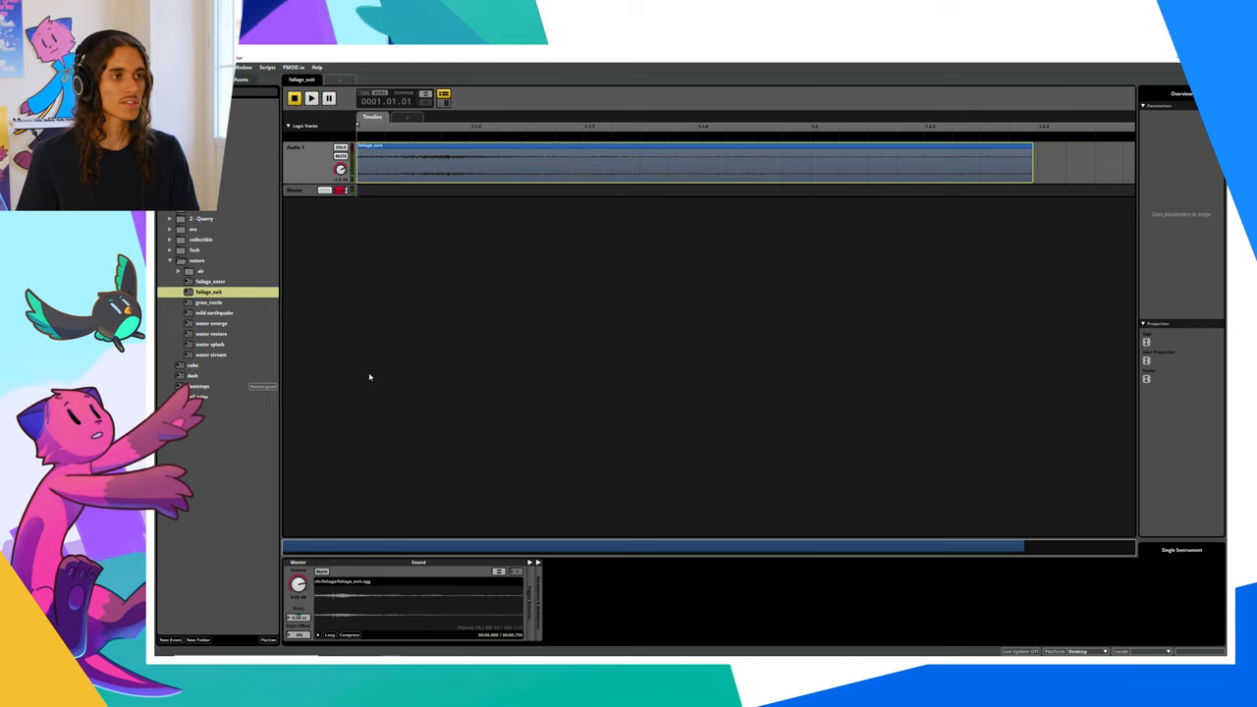
{"action": "mouse_move", "coordinate": [364, 369]}
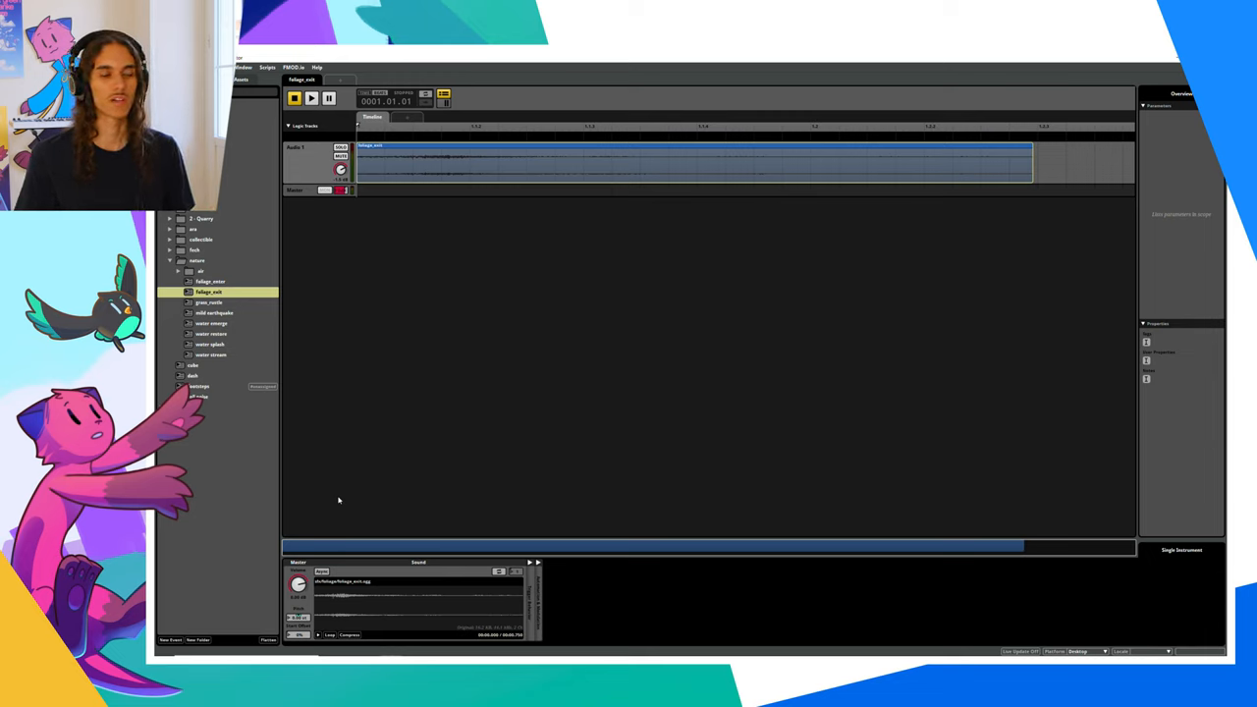
{"action": "left_click", "coordinate": [169, 260]}
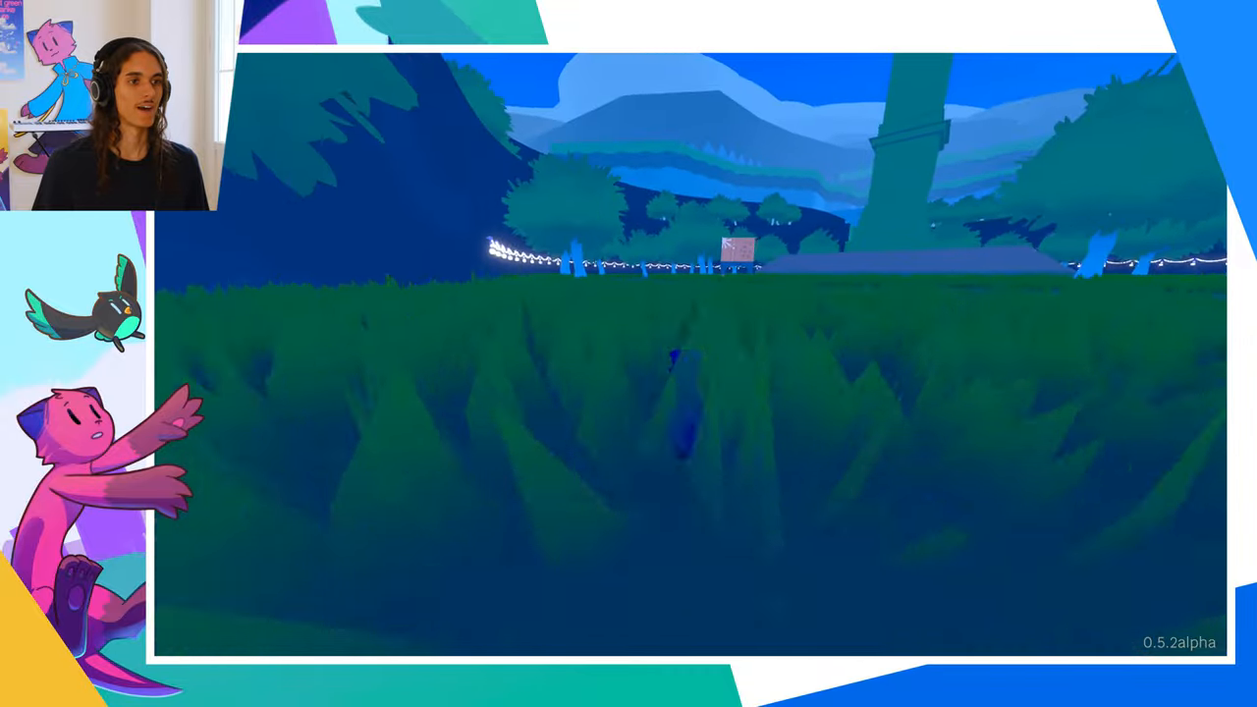
- Walk the ferret through the grass field and bring up the pause menu
{"action": "key", "text": "w"}
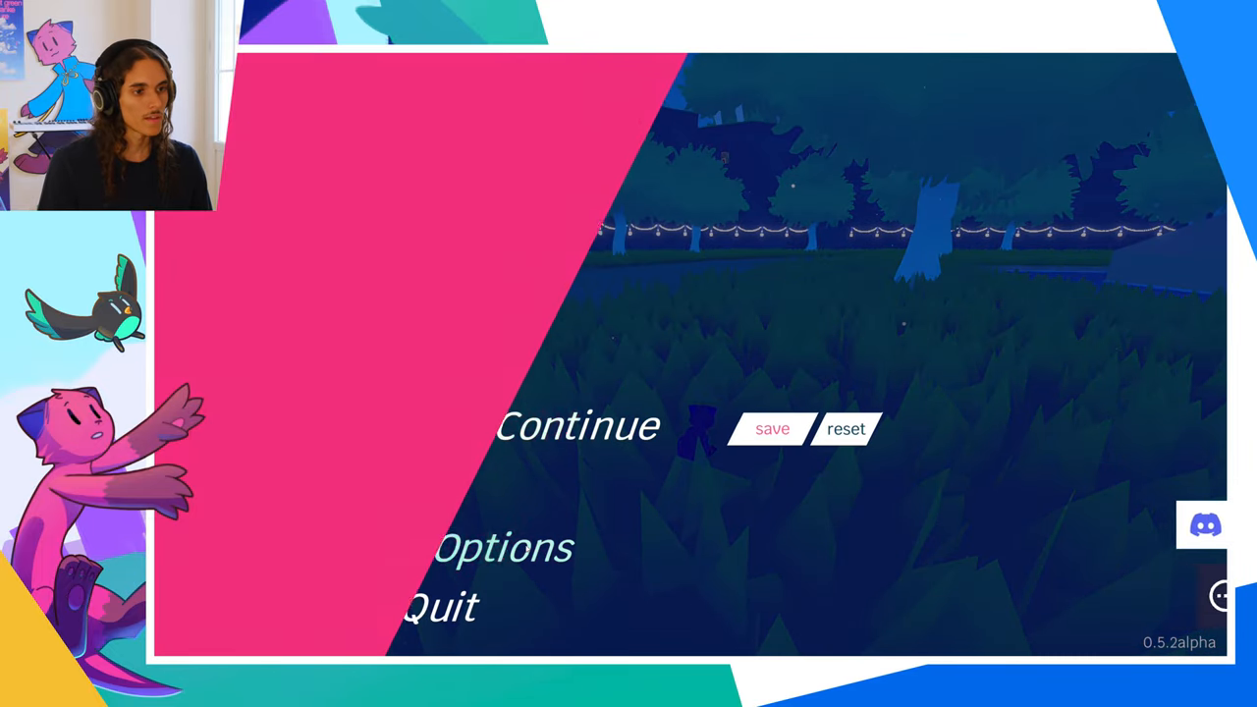
- Open the game's options from the pause menu and drag the Music slider to lower the volume
{"action": "left_click", "coordinate": [503, 546]}
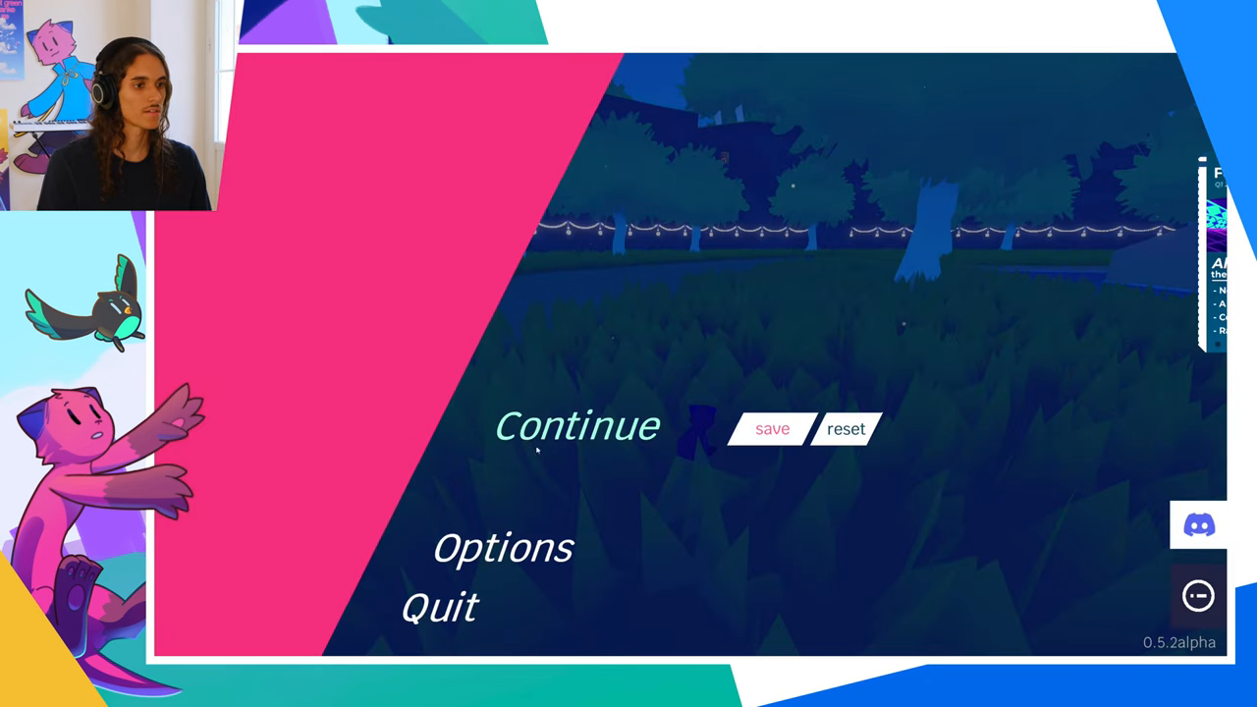
{"action": "left_click", "coordinate": [577, 425]}
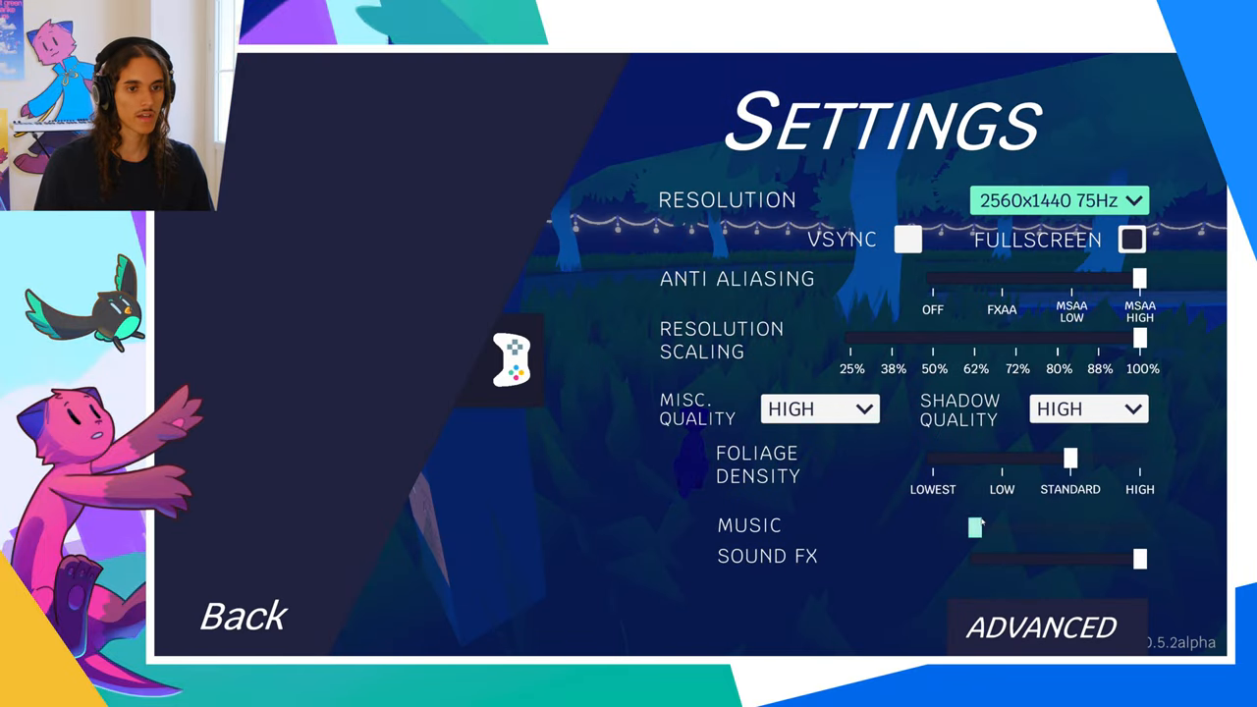
{"action": "left_click_drag", "start_coordinate": [974, 526], "coordinate": [1139, 526]}
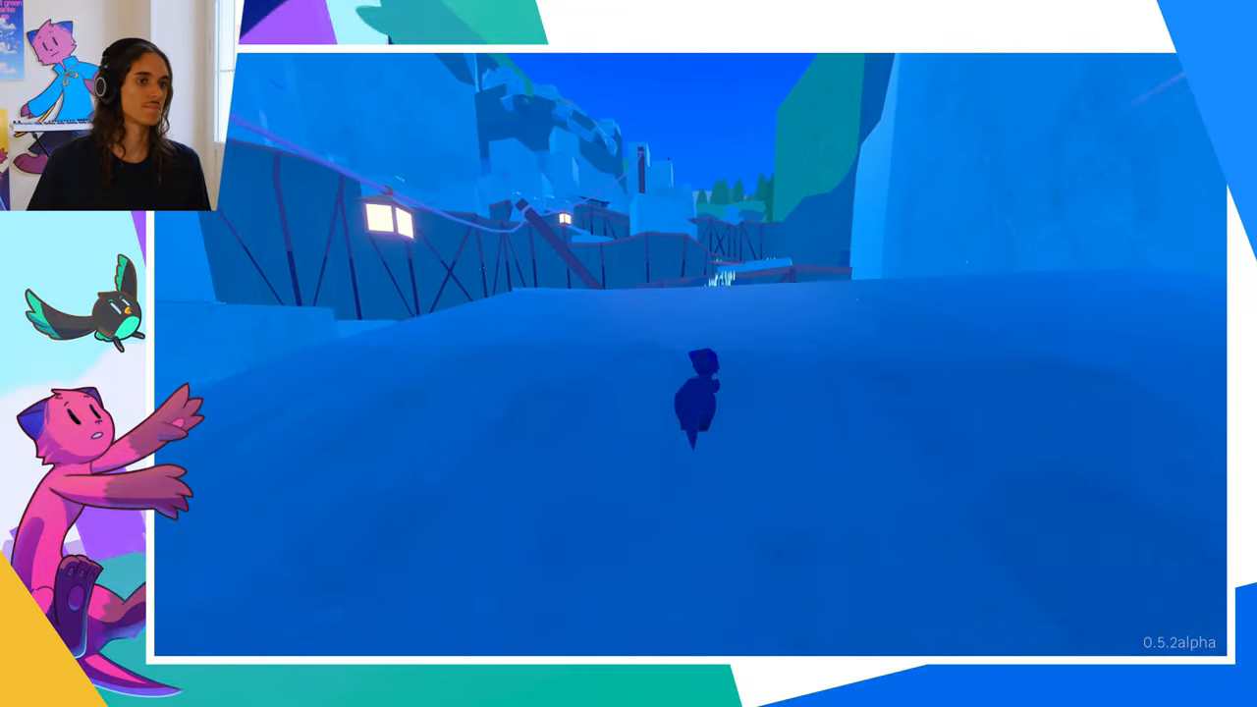
- Walk the ferret forward across the snowy slope toward the wooden fence
{"action": "key", "text": "w"}
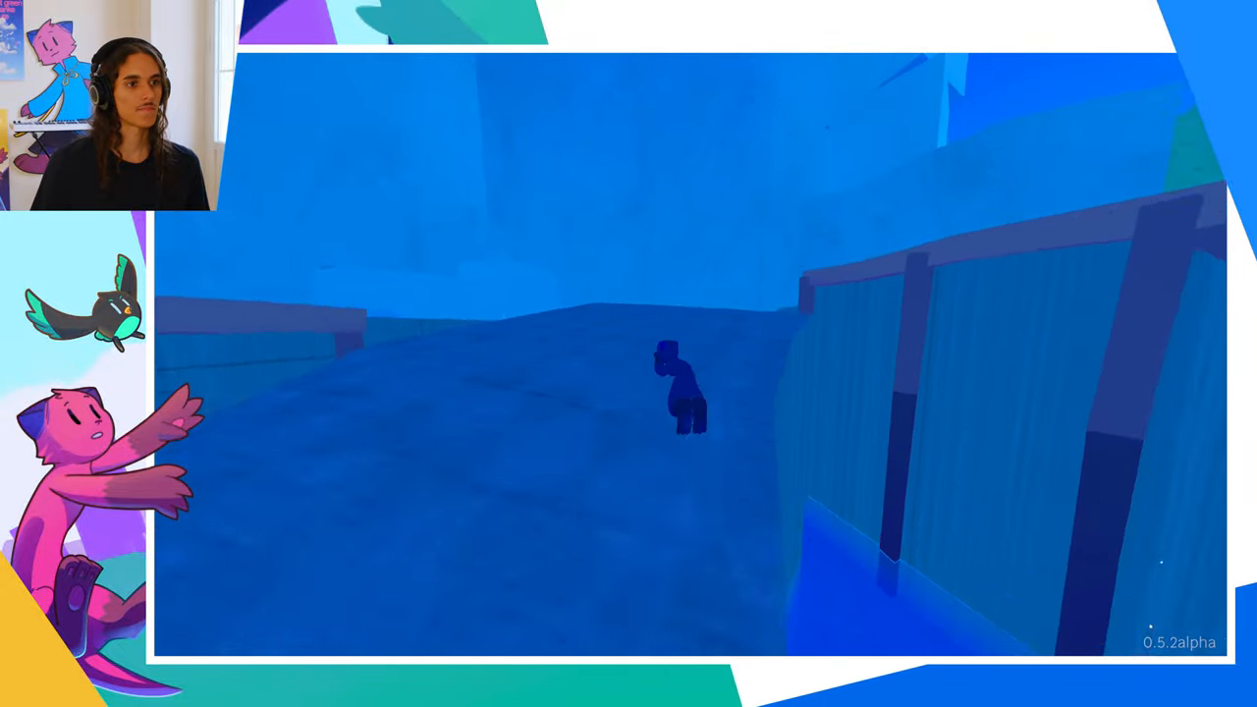
{"action": "key", "text": "w"}
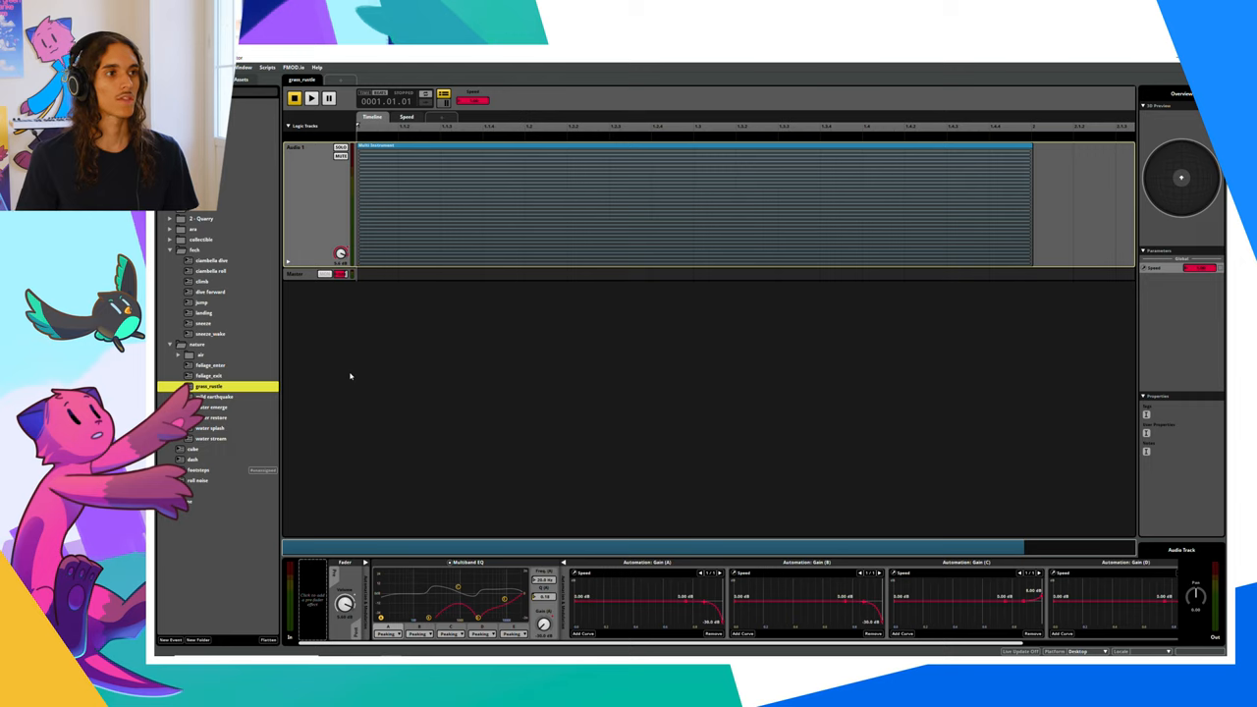
- Audition the grass foliage event through its effect chain, restarting once, then halt playback
{"action": "left_click", "coordinate": [310, 98]}
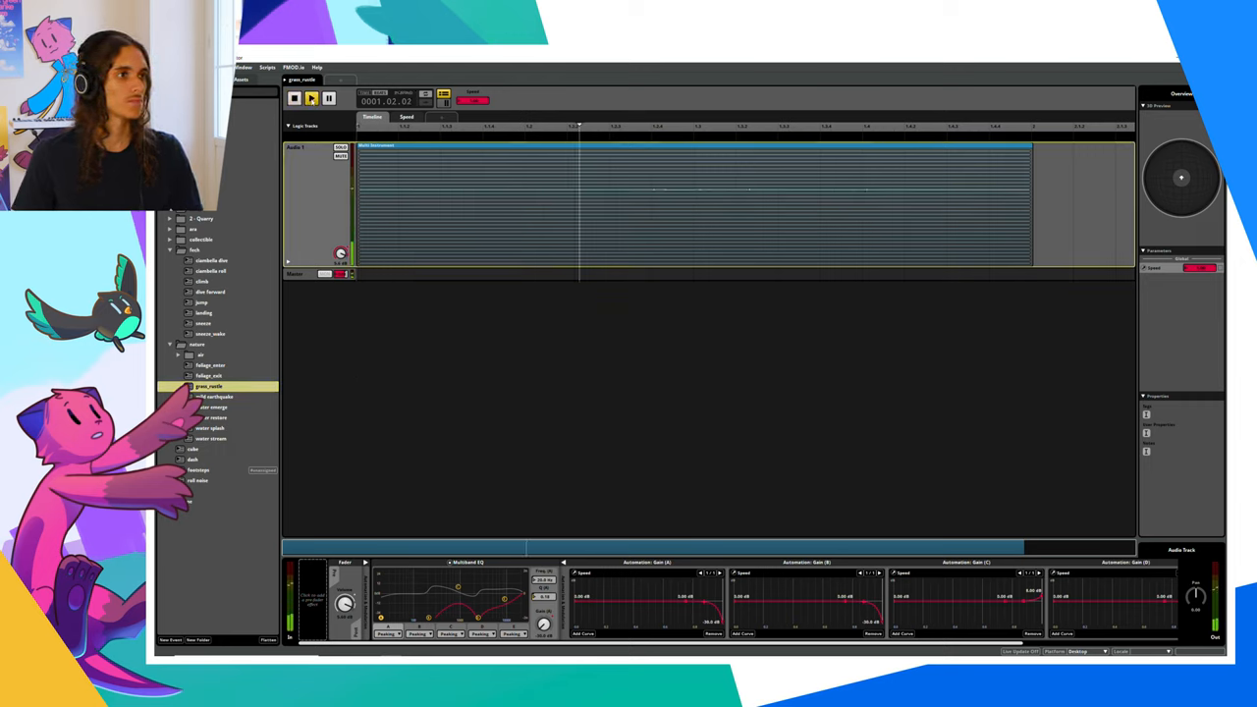
{"action": "left_click", "coordinate": [311, 98]}
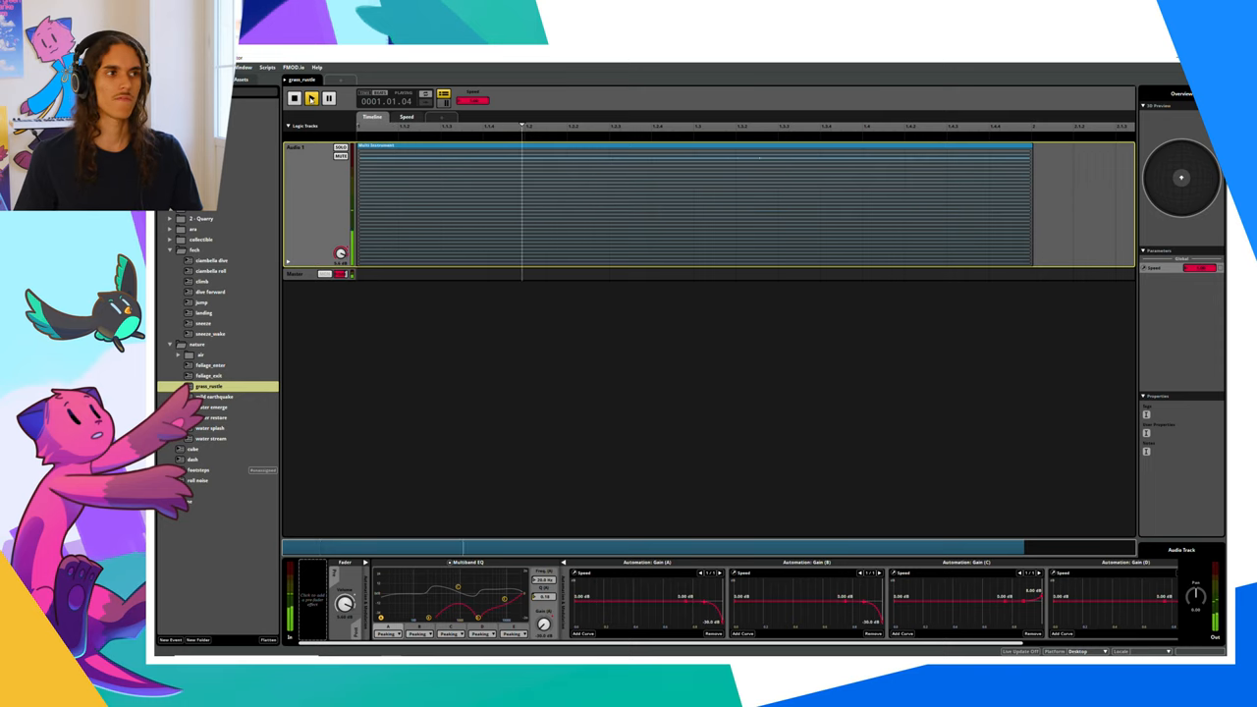
{"action": "left_click", "coordinate": [295, 99]}
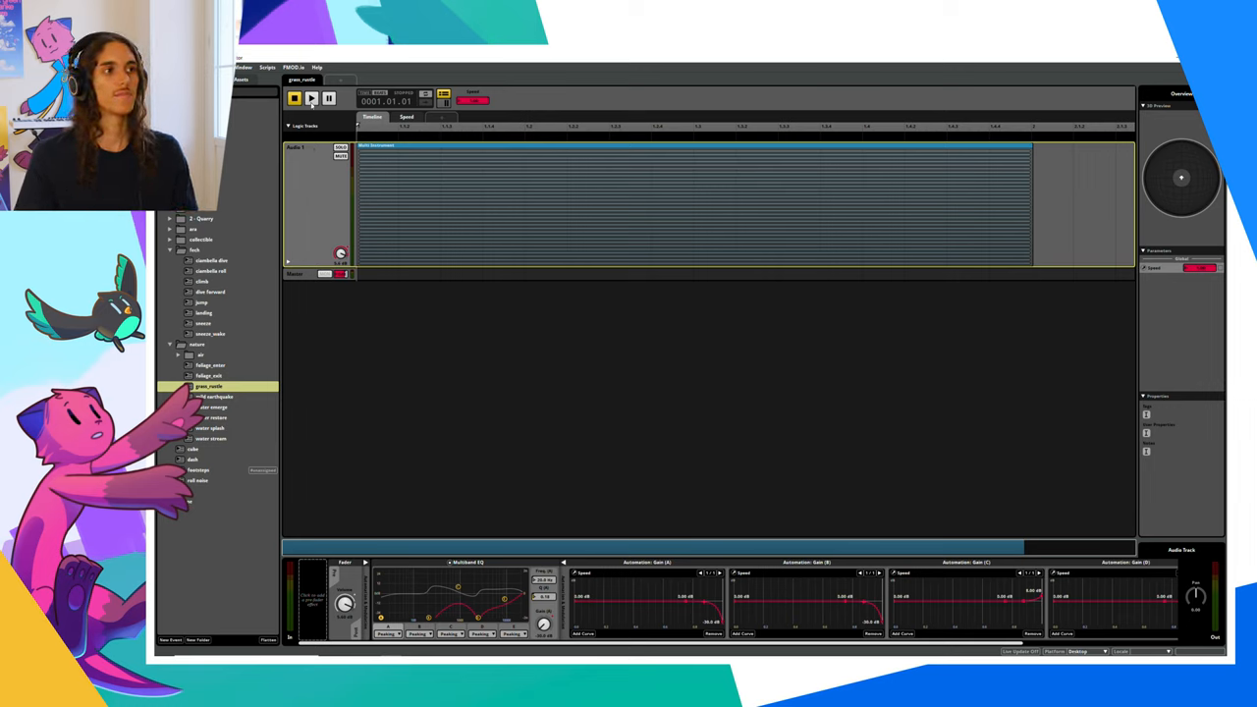
{"action": "mouse_move", "coordinate": [310, 99]}
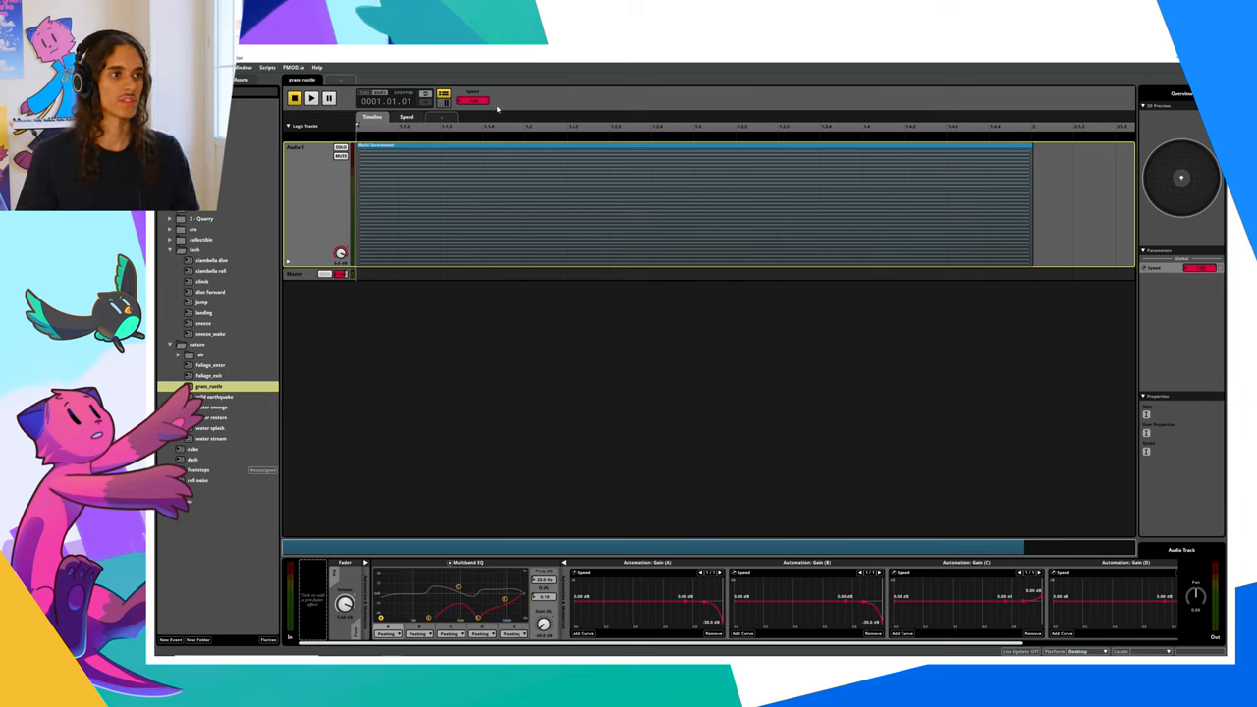
- Tweak the grass rustle event's parameter and audition it a few times with the change
{"action": "left_click", "coordinate": [311, 98]}
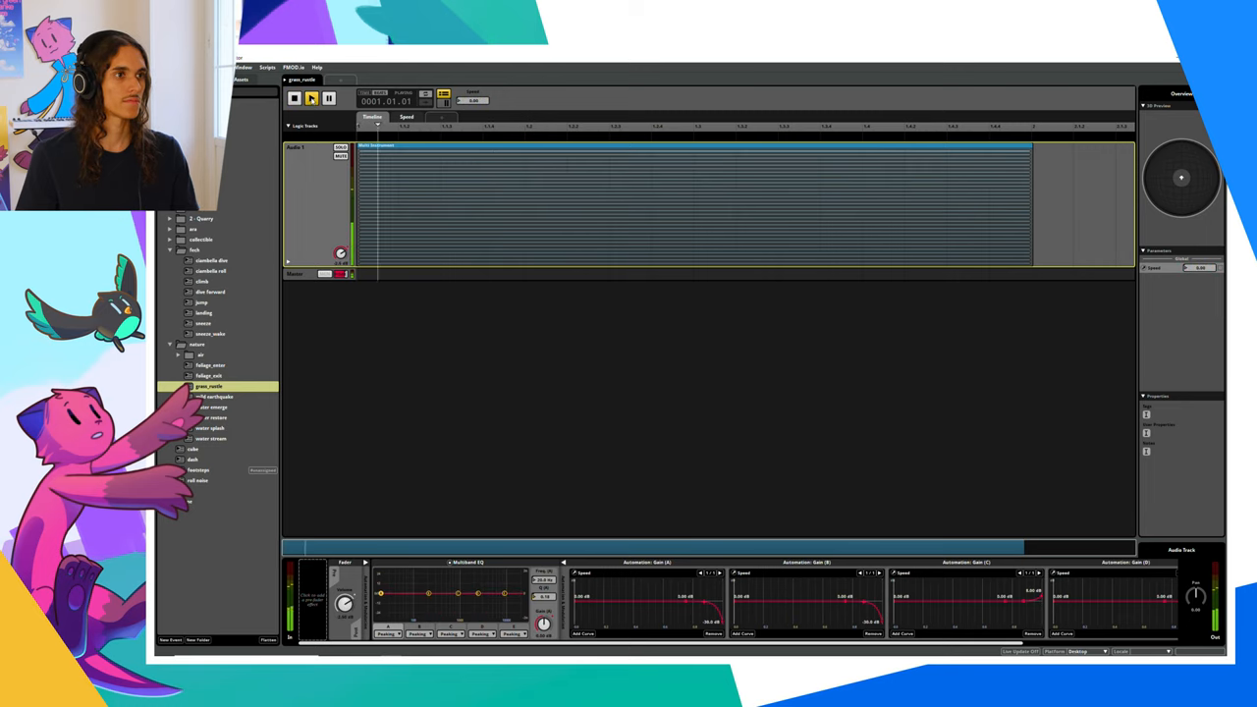
{"action": "left_click", "coordinate": [311, 98]}
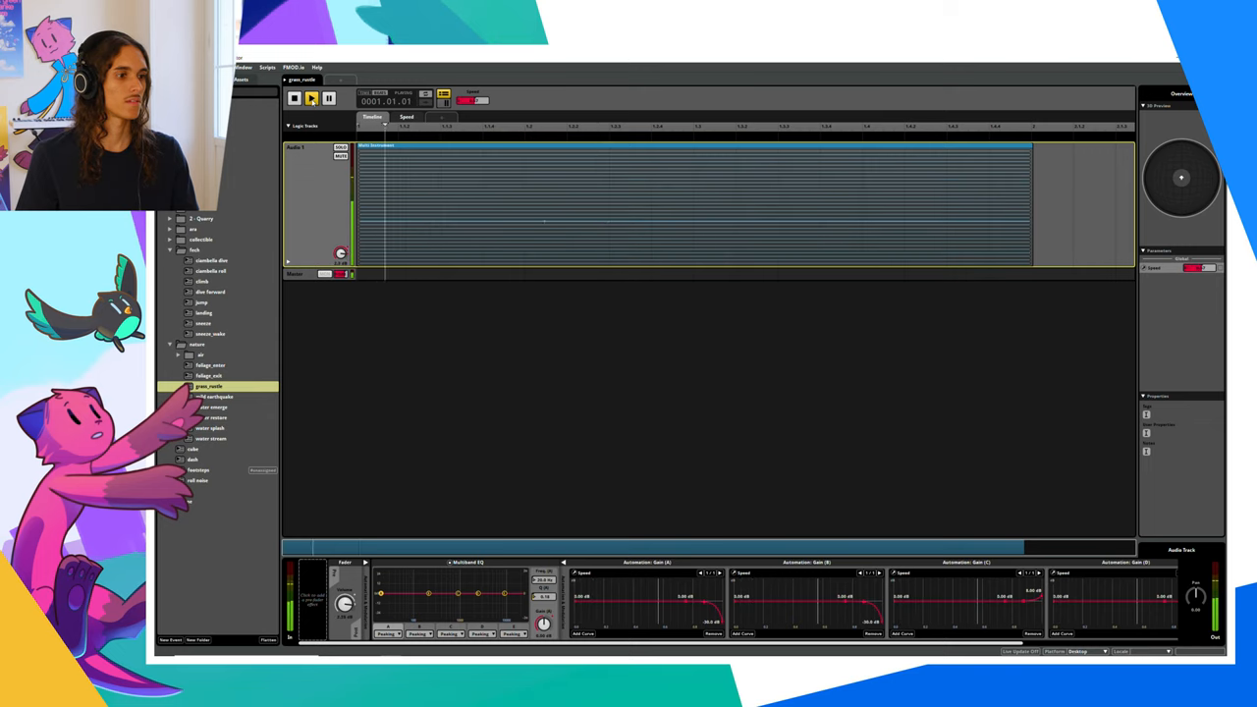
{"action": "left_click", "coordinate": [311, 99]}
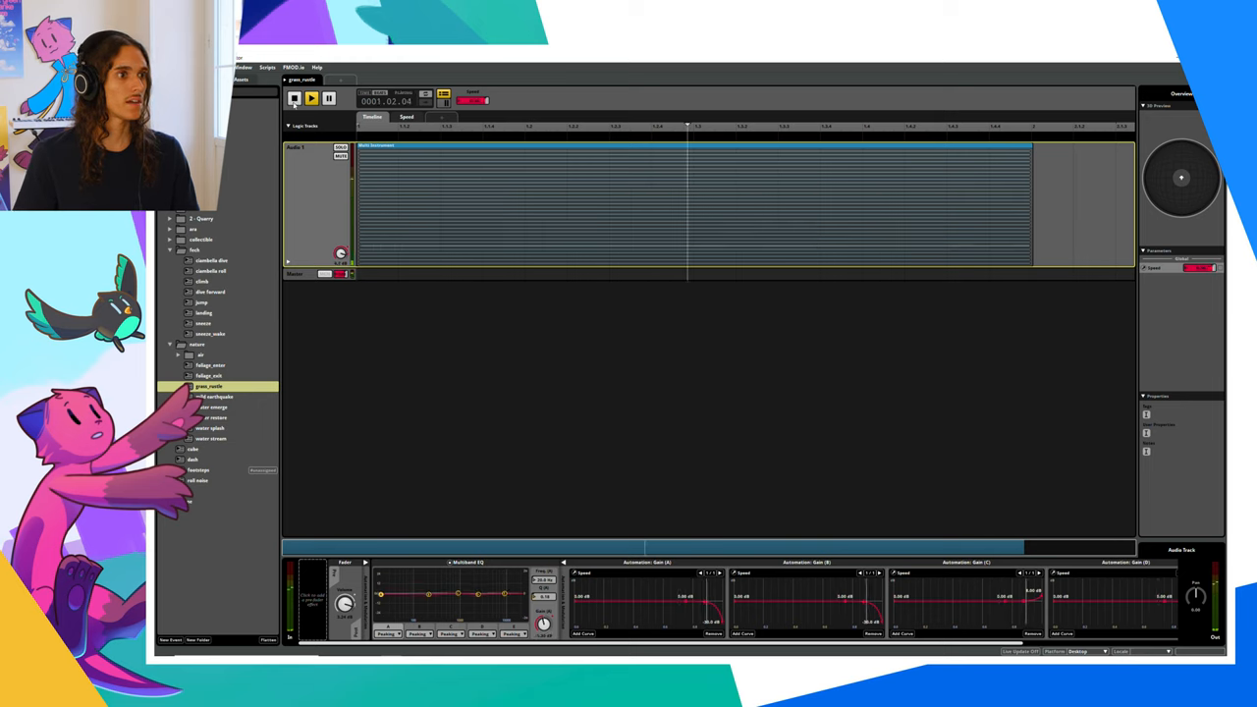
{"action": "left_click", "coordinate": [295, 99]}
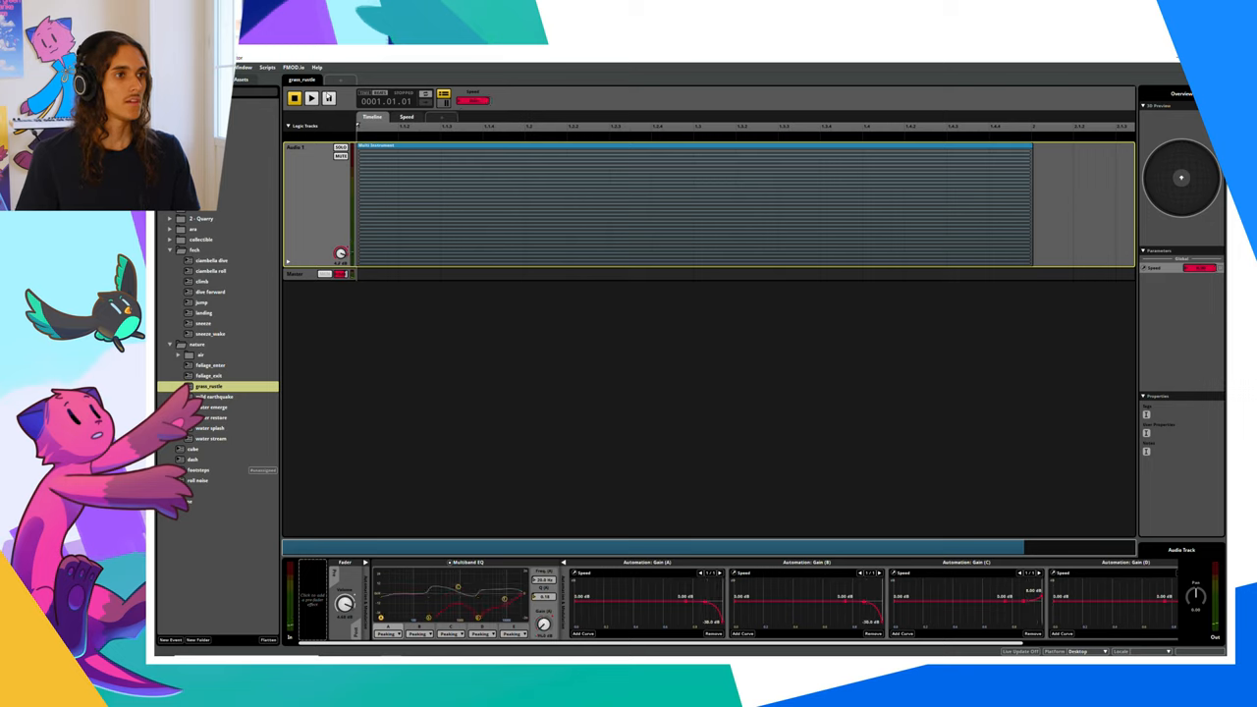
{"action": "left_click", "coordinate": [310, 98]}
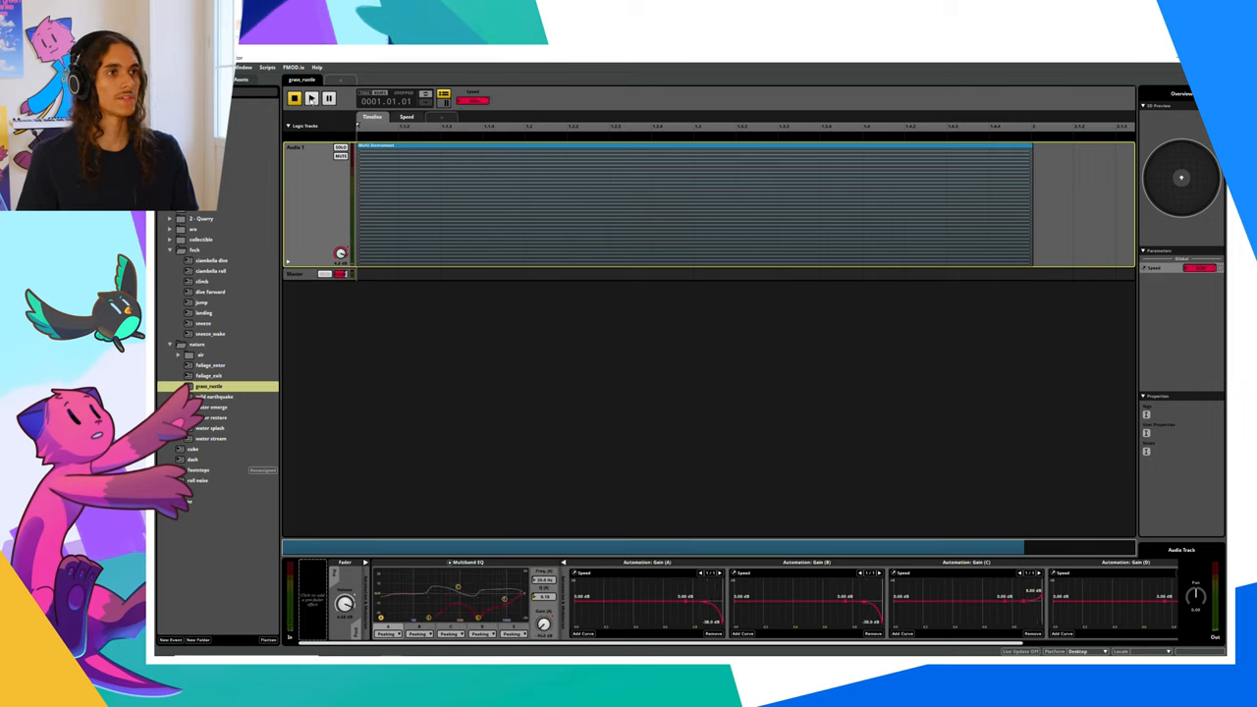
{"action": "left_click", "coordinate": [311, 98]}
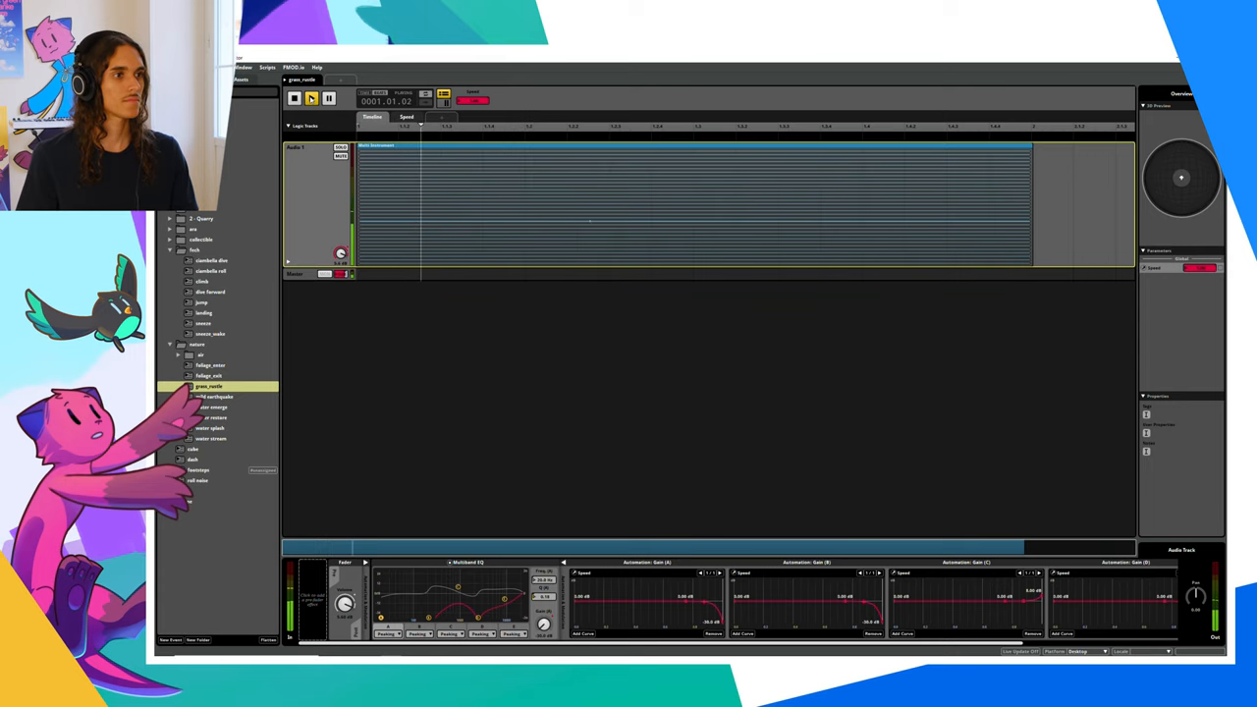
{"action": "left_click", "coordinate": [295, 98]}
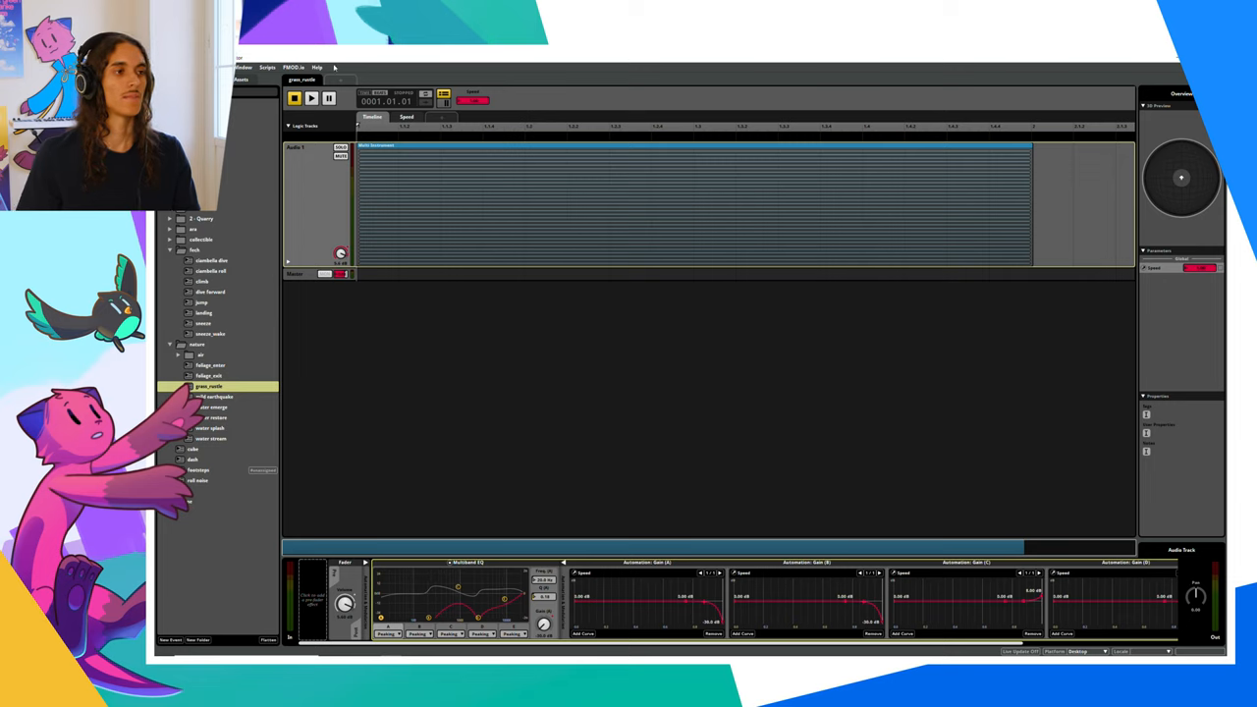
{"action": "mouse_move", "coordinate": [482, 254]}
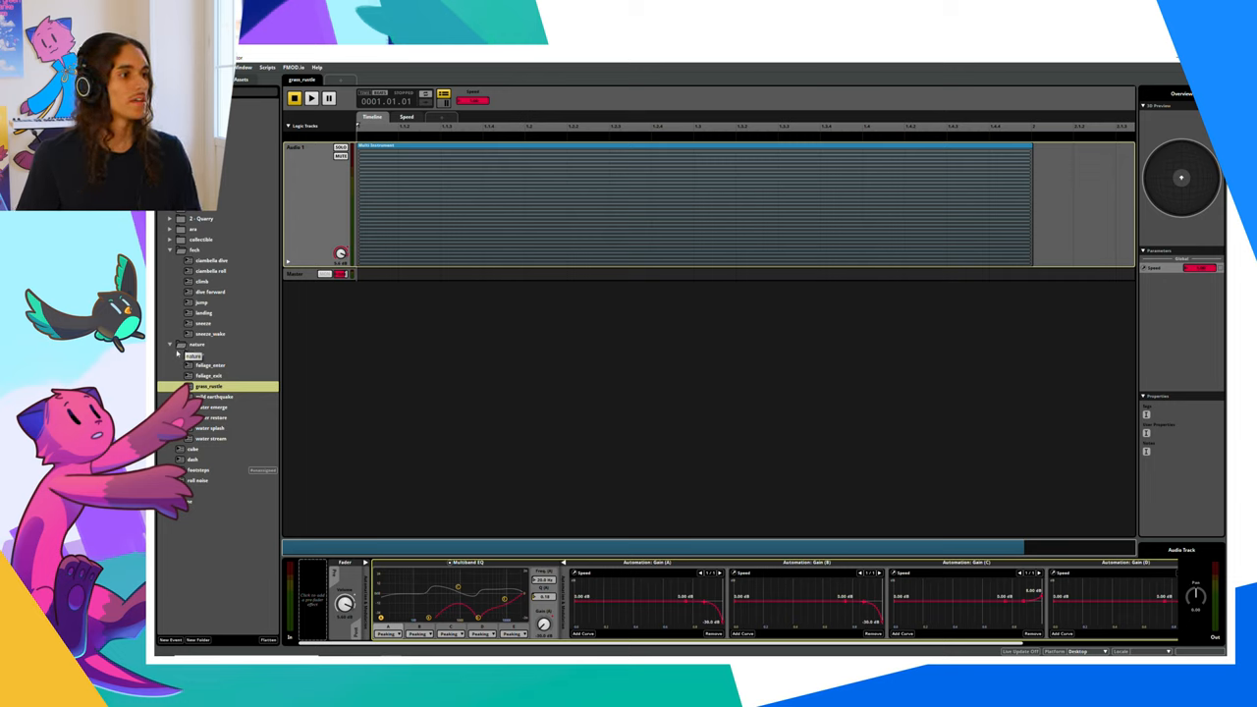
- Expand another folder in the Events browser to show its child events
{"action": "left_click", "coordinate": [180, 353]}
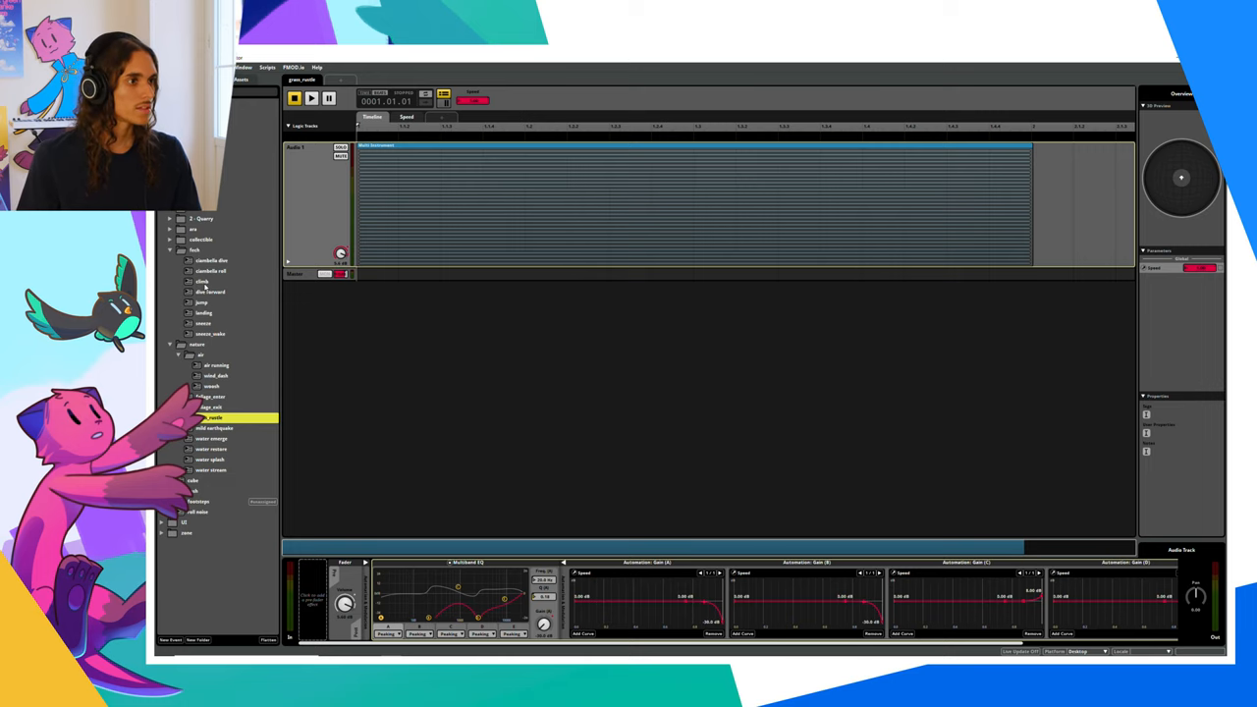
- Audition the two-track climbing event from the start with both tracks active
{"action": "left_click", "coordinate": [202, 283]}
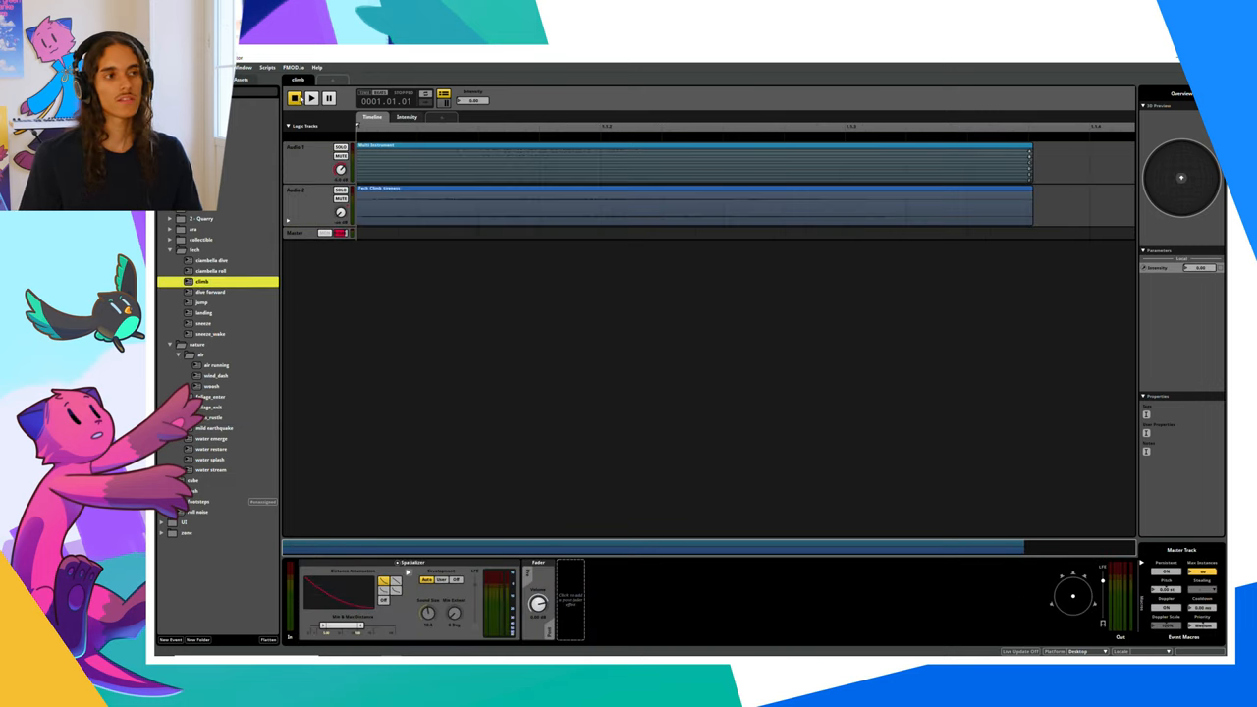
{"action": "left_click", "coordinate": [310, 98]}
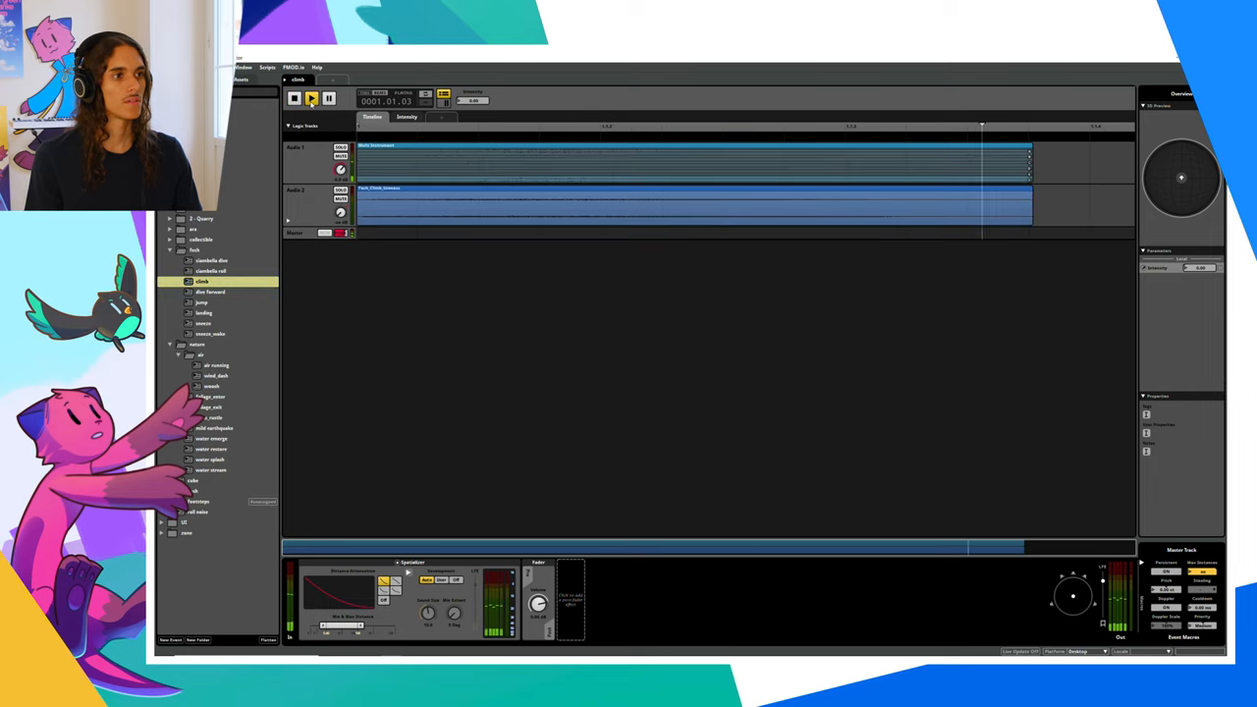
{"action": "left_click", "coordinate": [294, 98]}
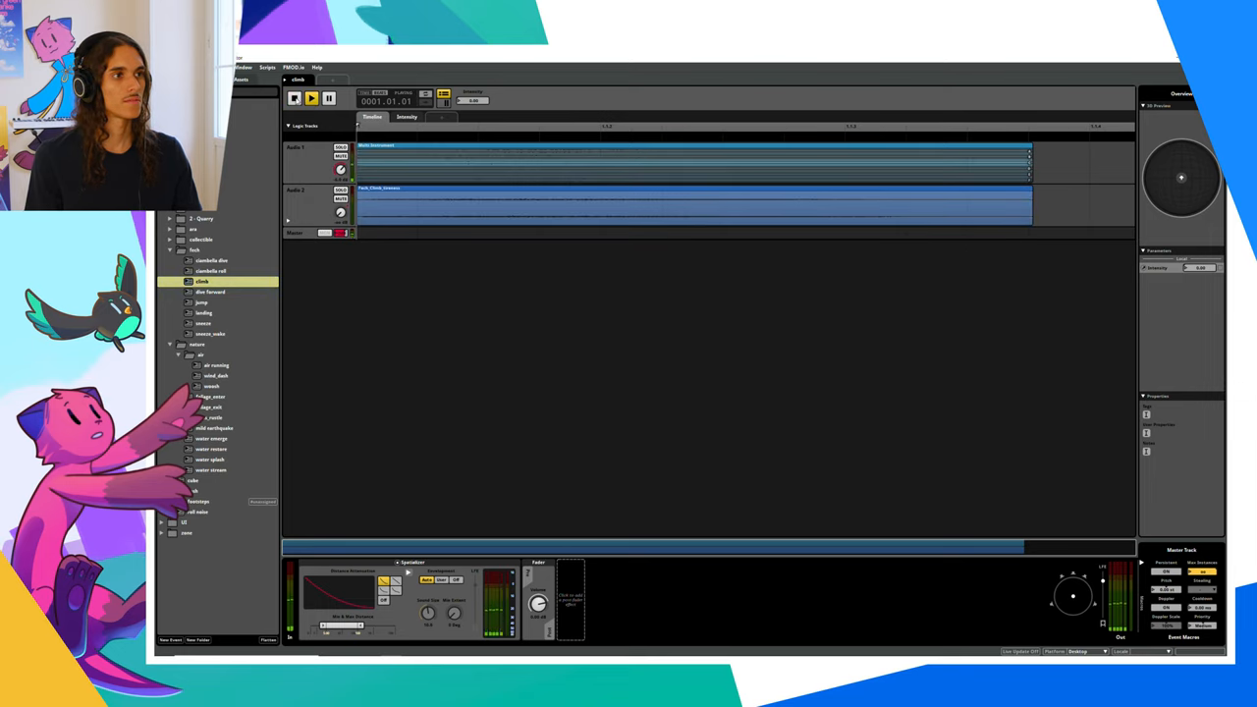
{"action": "left_click", "coordinate": [311, 99]}
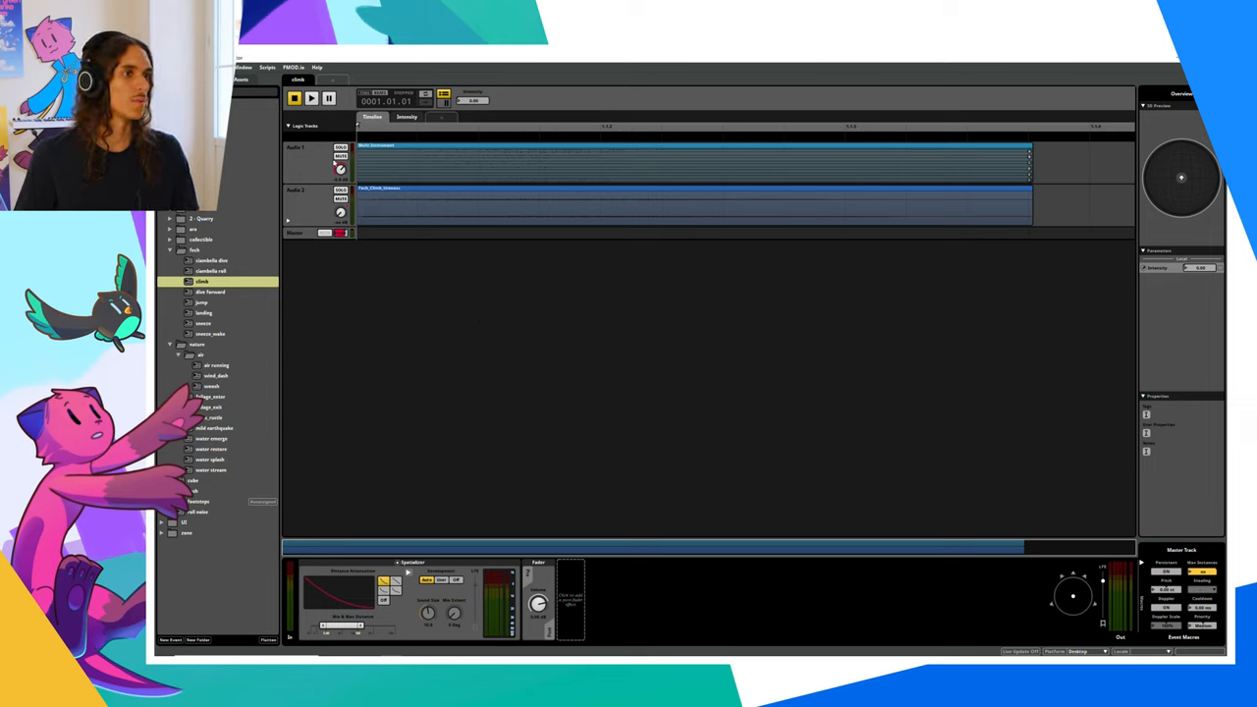
- Mute Audio 1 and audition the climbing event again with only the second track
{"action": "left_click", "coordinate": [310, 98]}
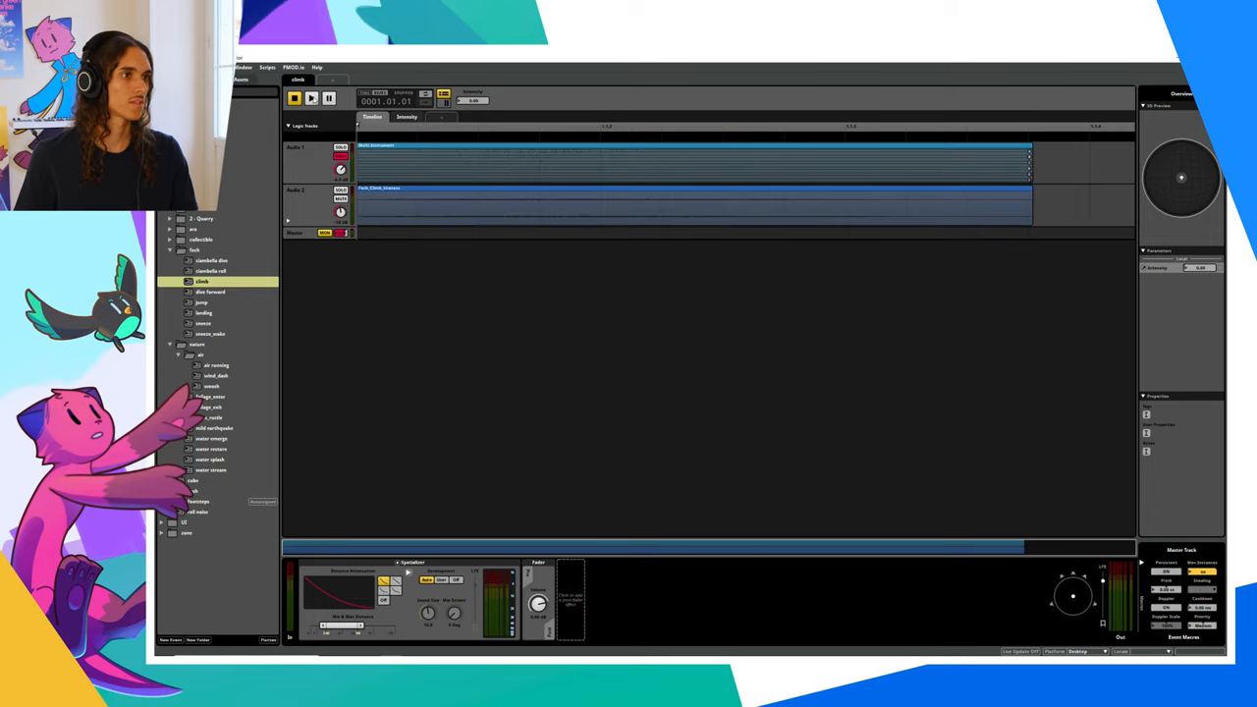
{"action": "left_click", "coordinate": [311, 98]}
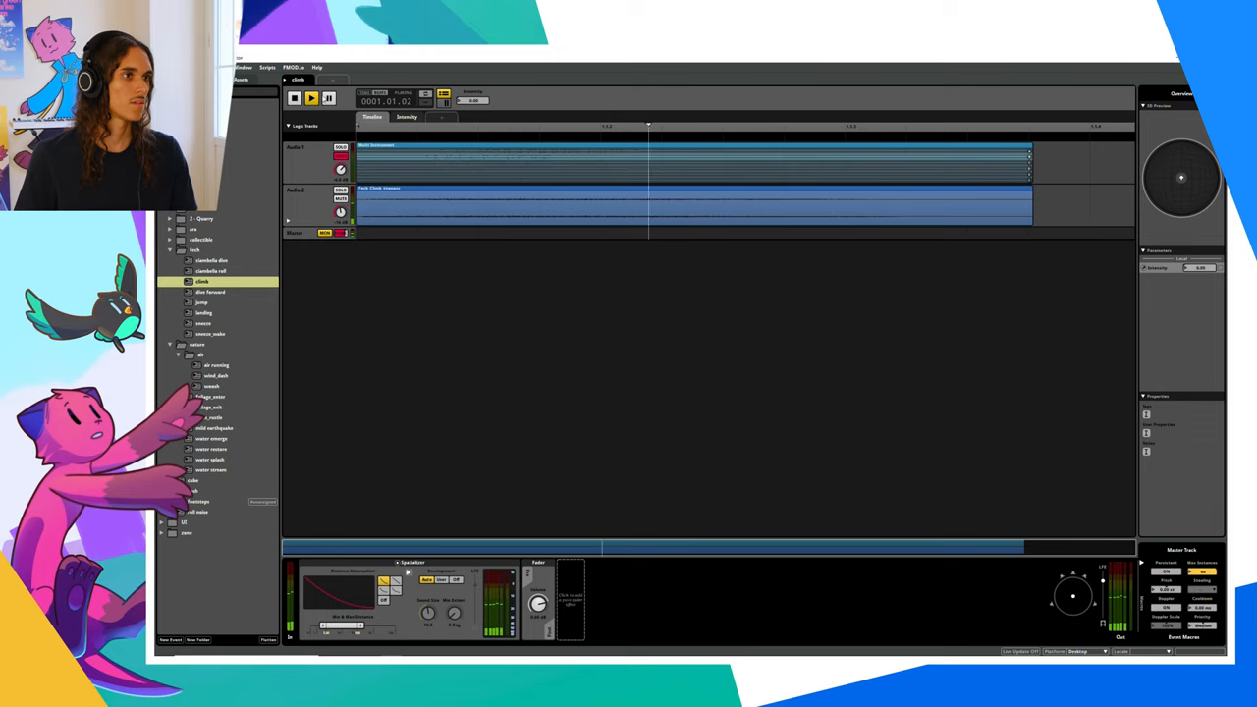
{"action": "left_click", "coordinate": [295, 98]}
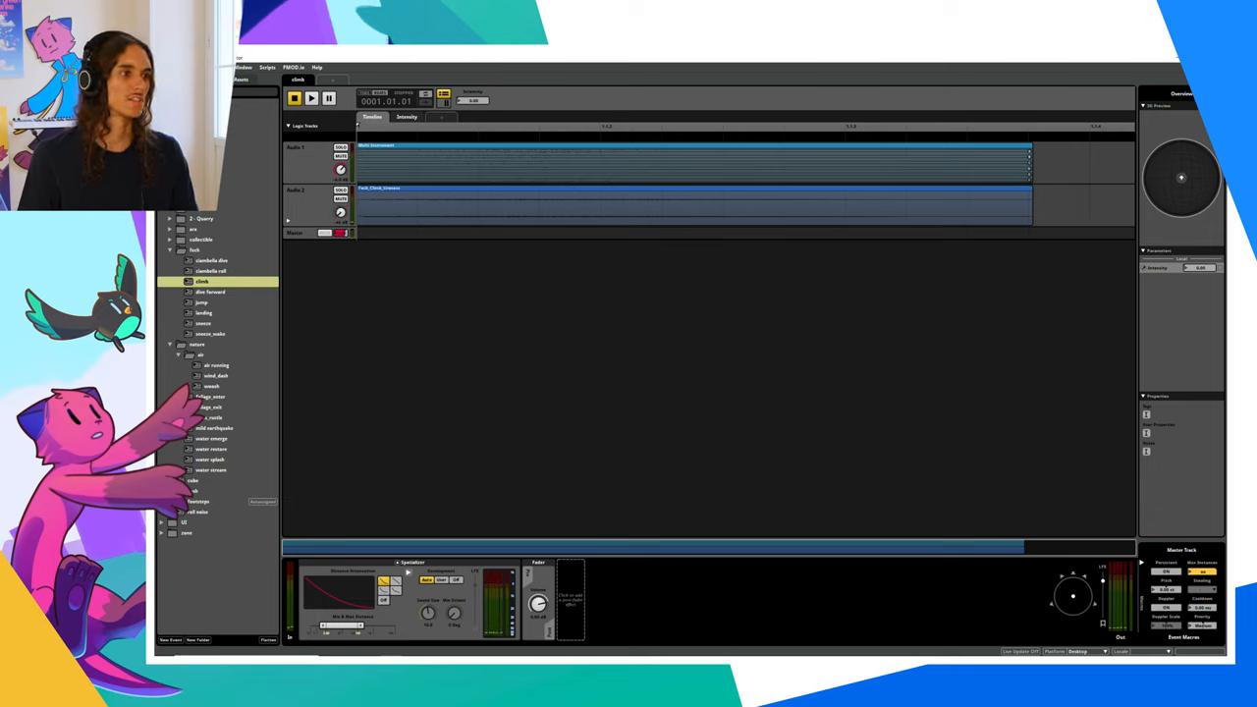
{"action": "mouse_move", "coordinate": [455, 423]}
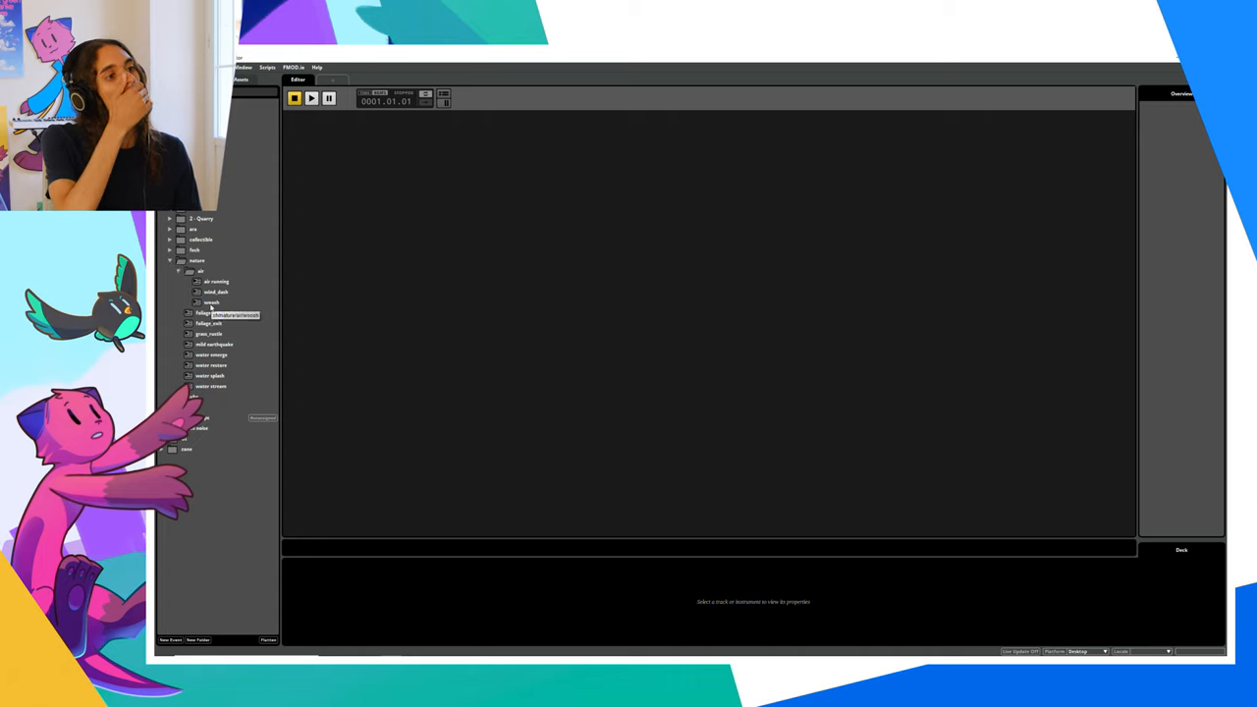
- Audition the single-track whoosh event through its effect chain
{"action": "double_click", "coordinate": [210, 302]}
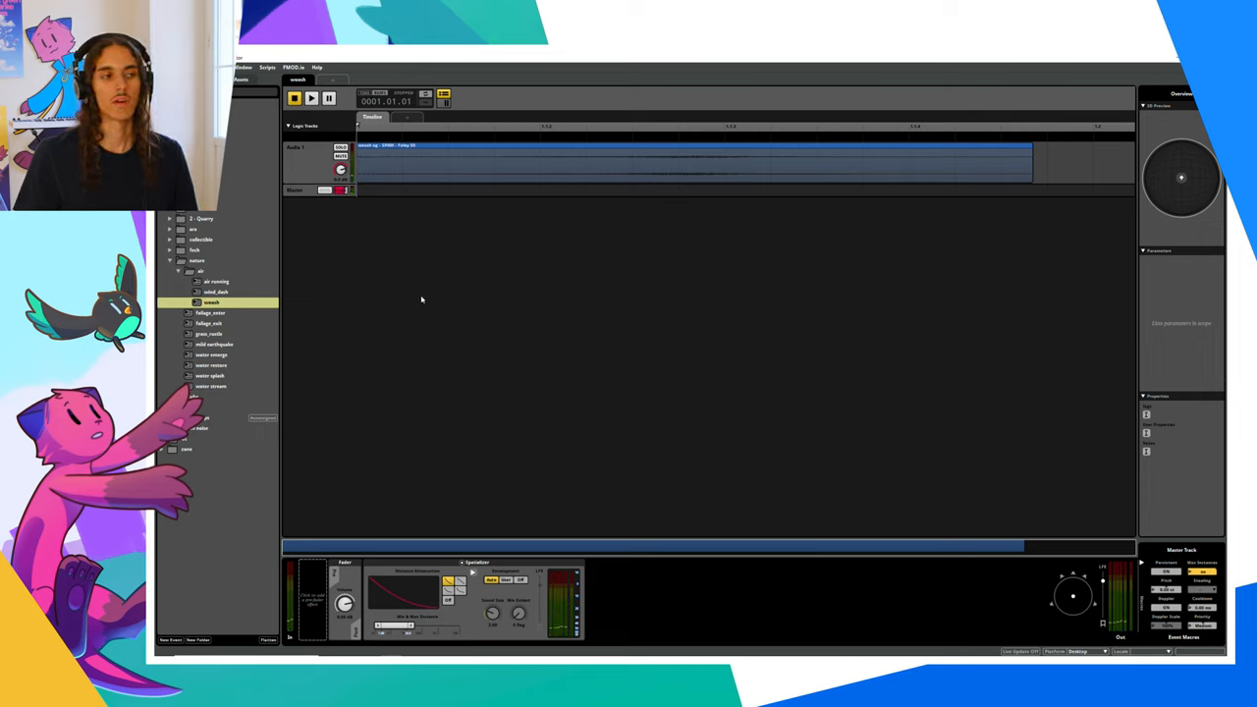
{"action": "left_click", "coordinate": [216, 291]}
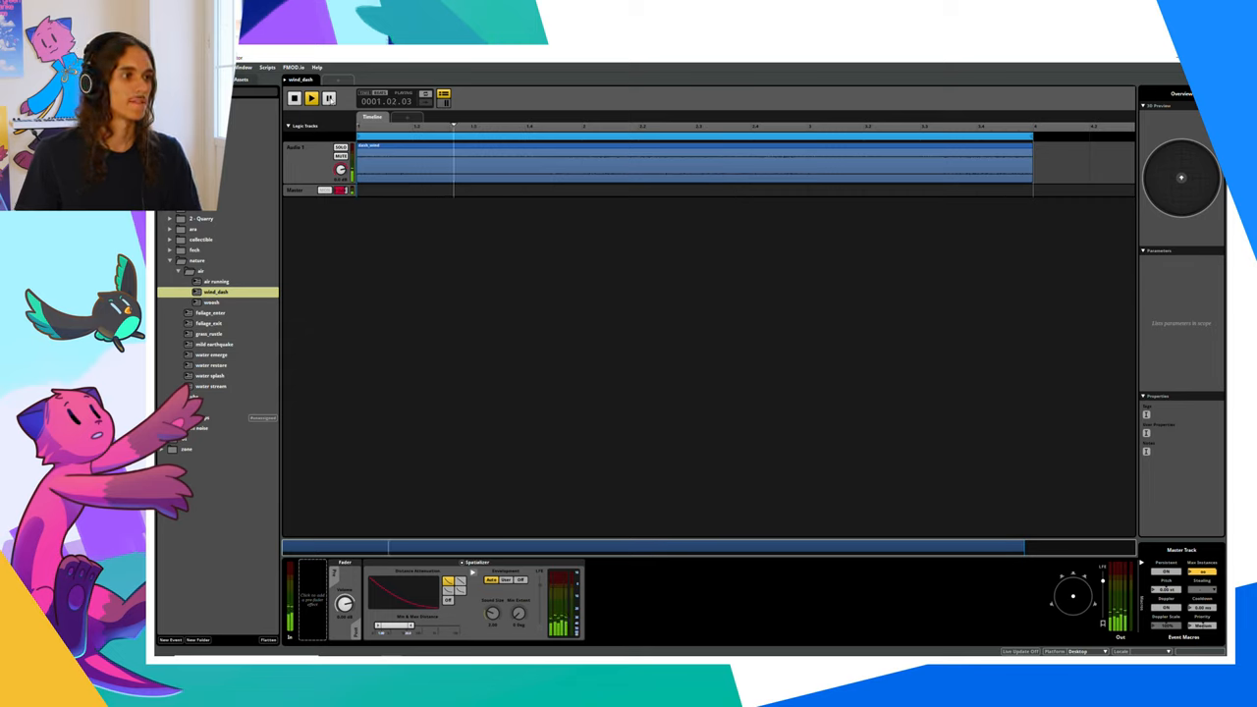
- Audition the neighbouring single-track event's recording, then halt playback
{"action": "left_click", "coordinate": [218, 283]}
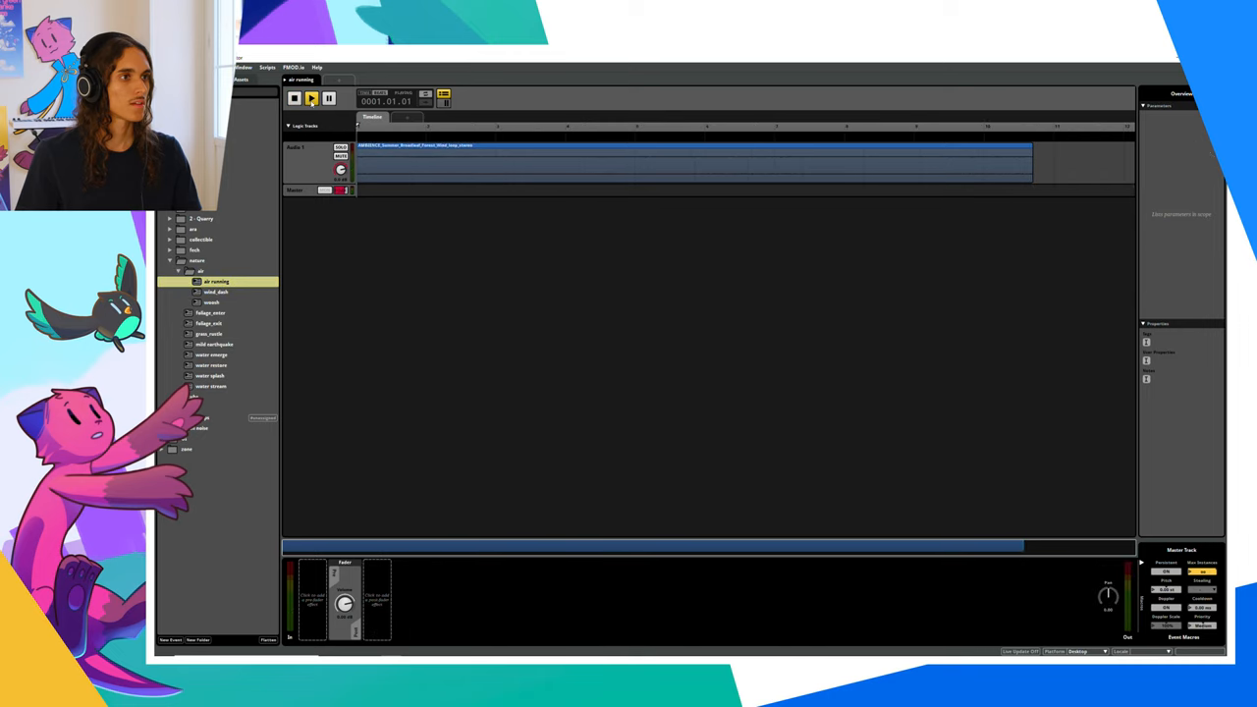
{"action": "left_click", "coordinate": [311, 98]}
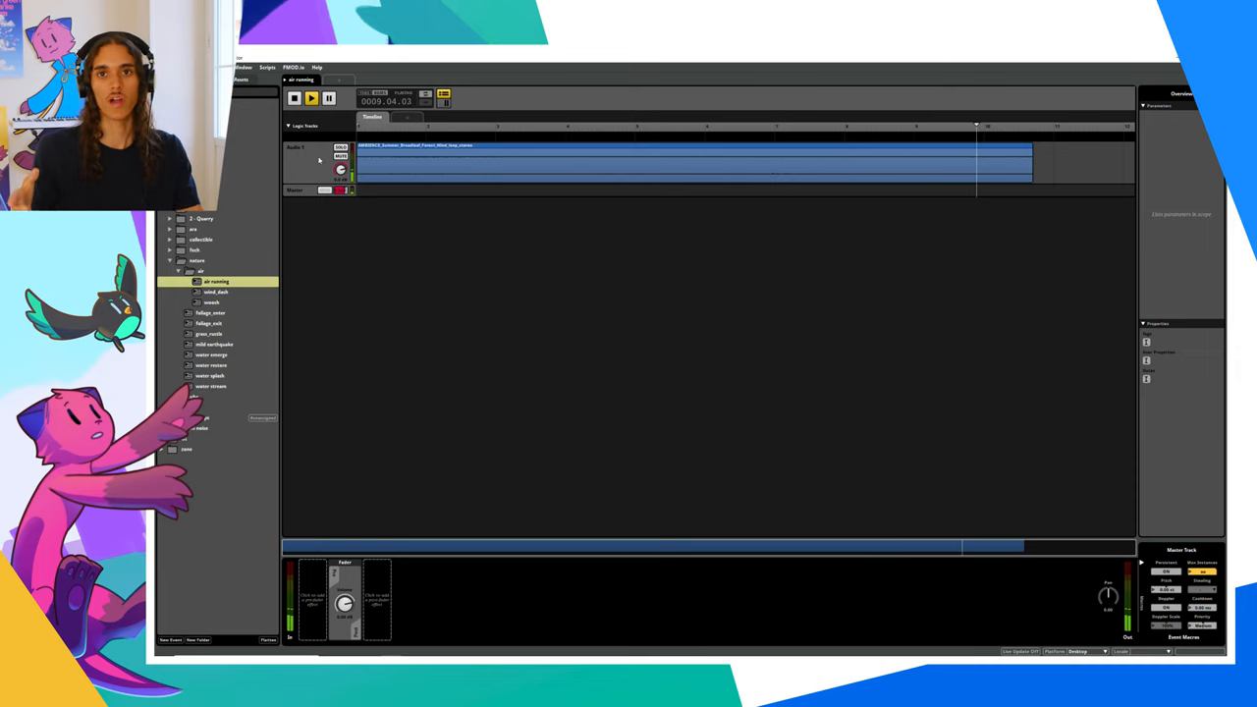
{"action": "left_click", "coordinate": [295, 98]}
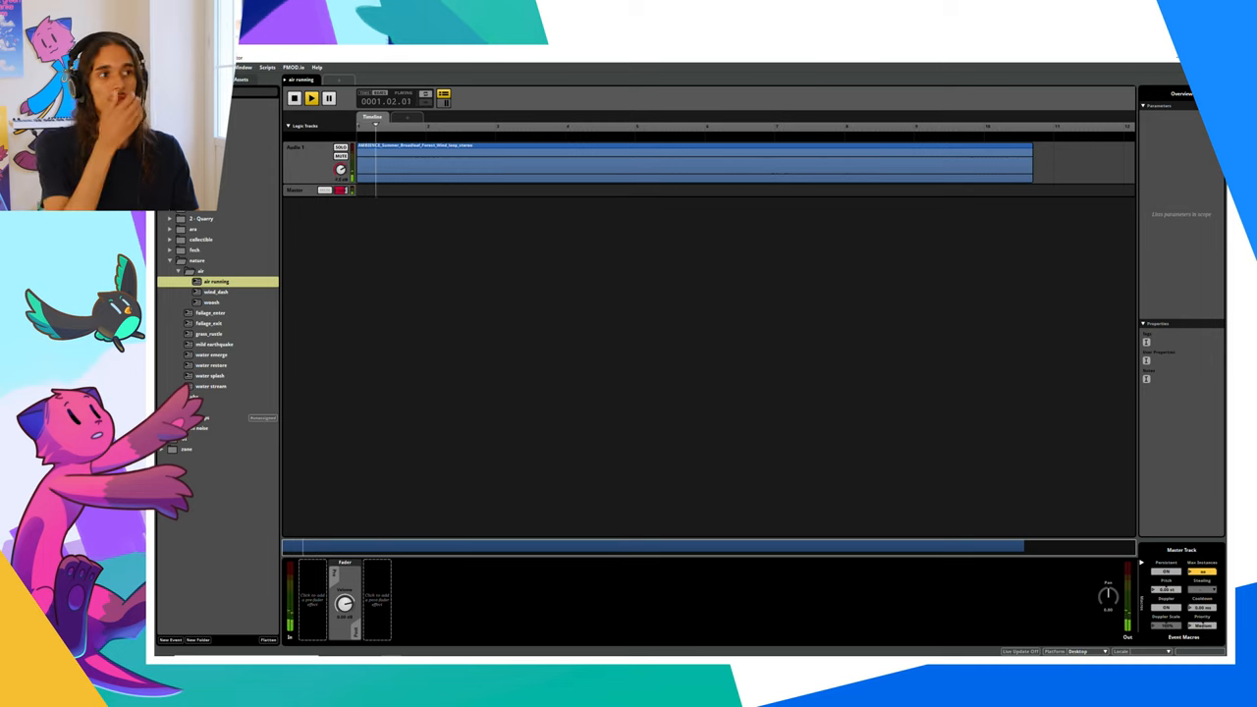
{"action": "left_click", "coordinate": [295, 99]}
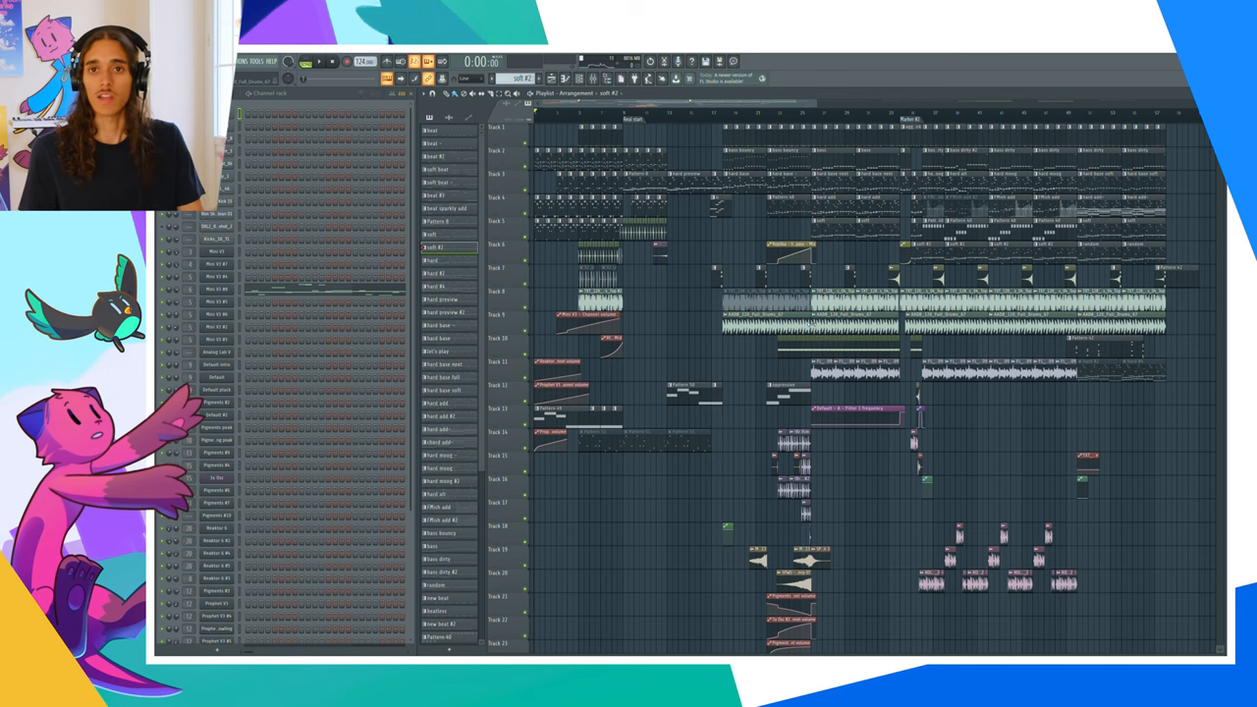
{"action": "mouse_move", "coordinate": [719, 145]}
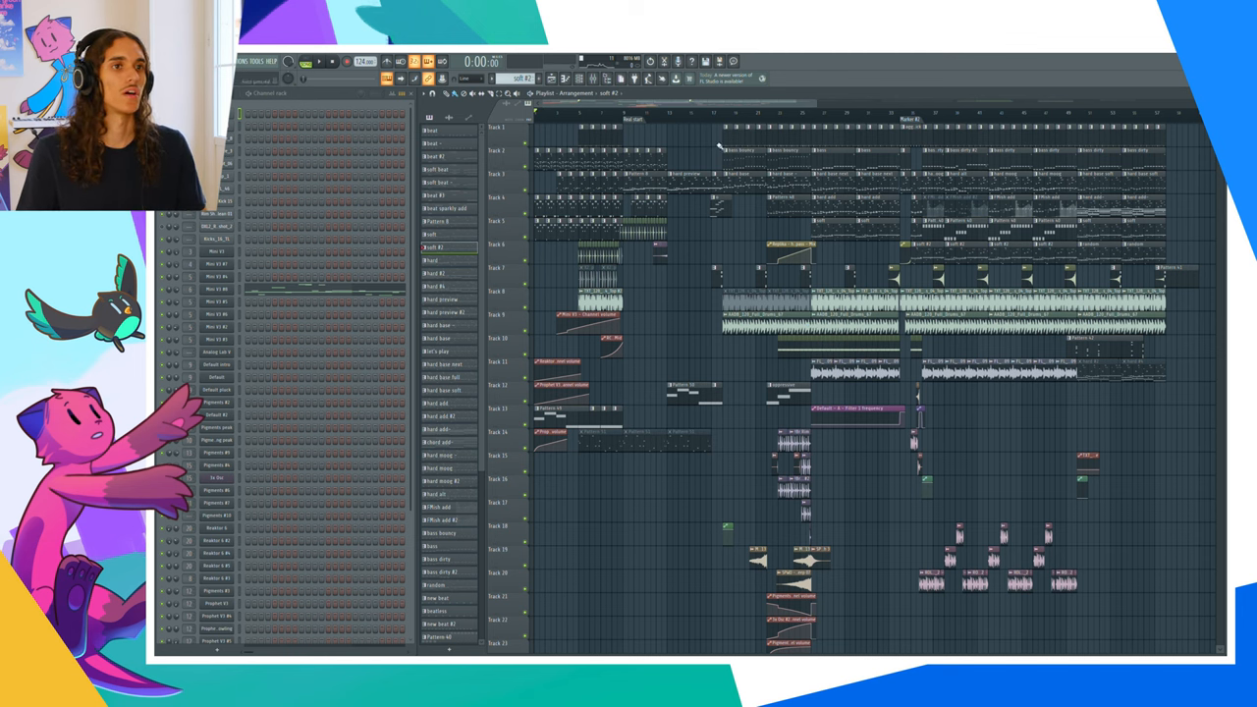